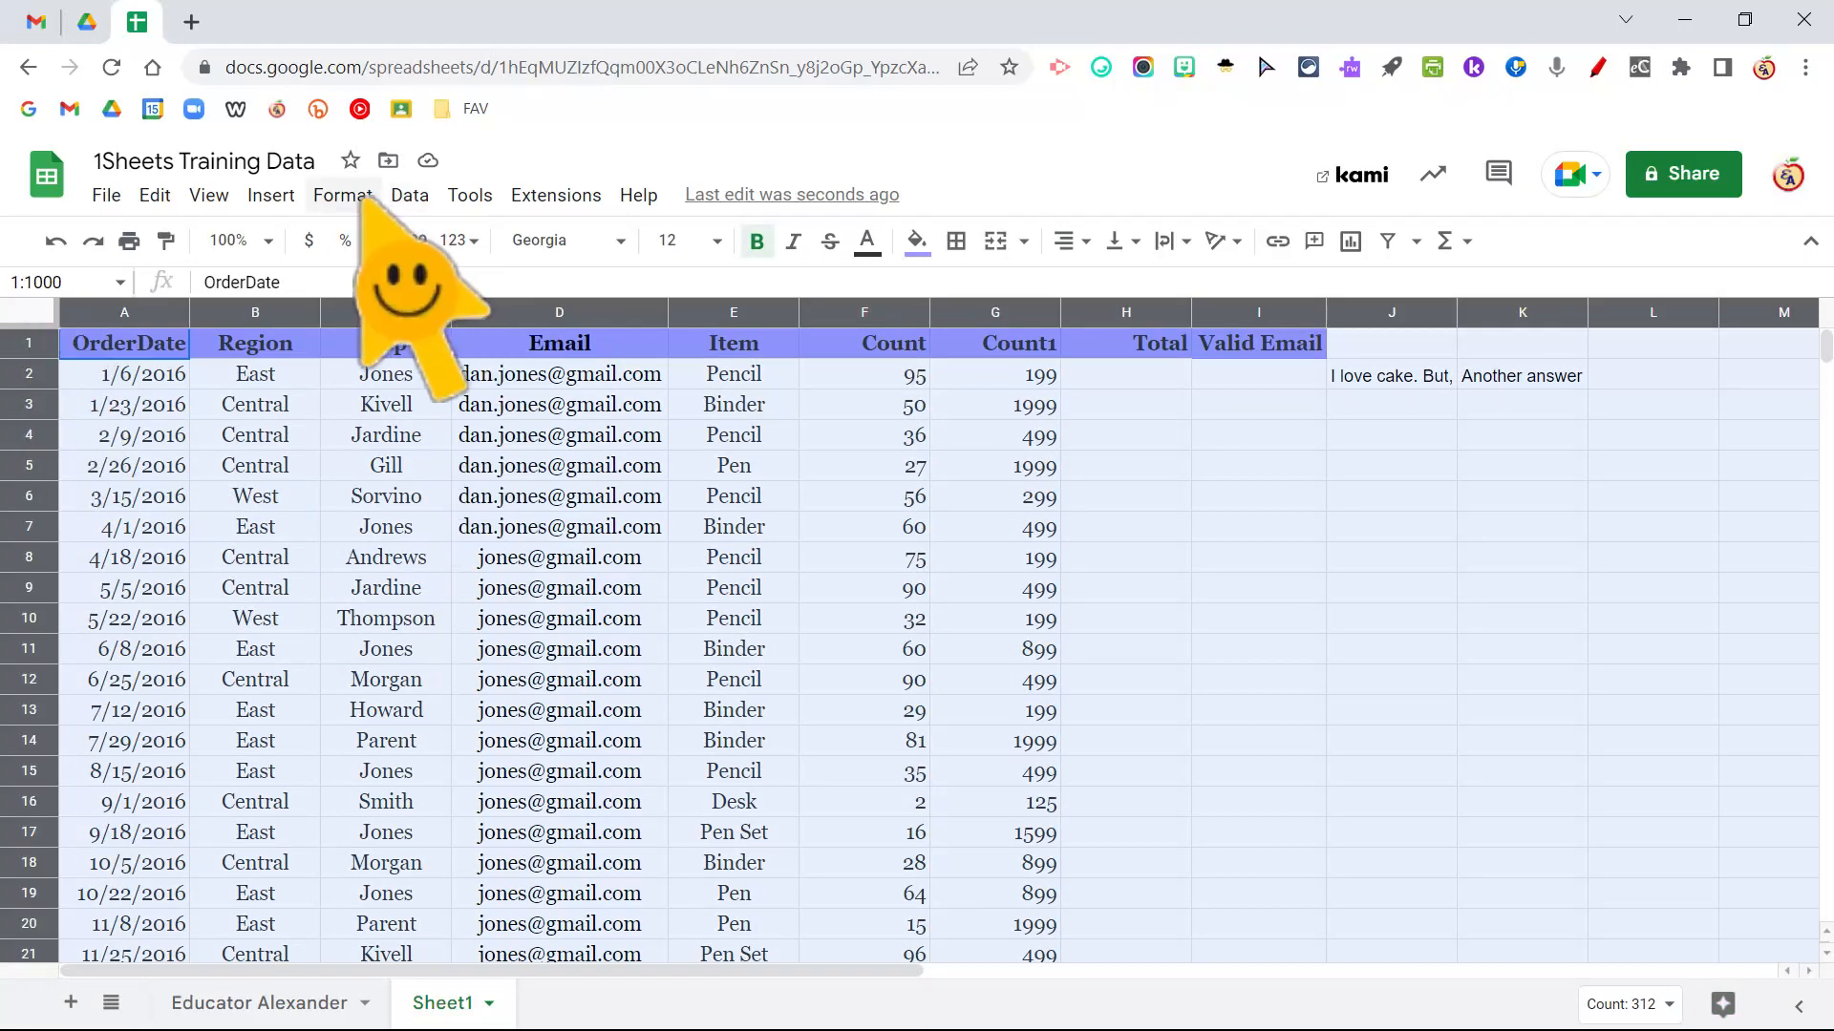
Step: Begin a conditional formatting rule applying to the whole data range
left_click(342, 195)
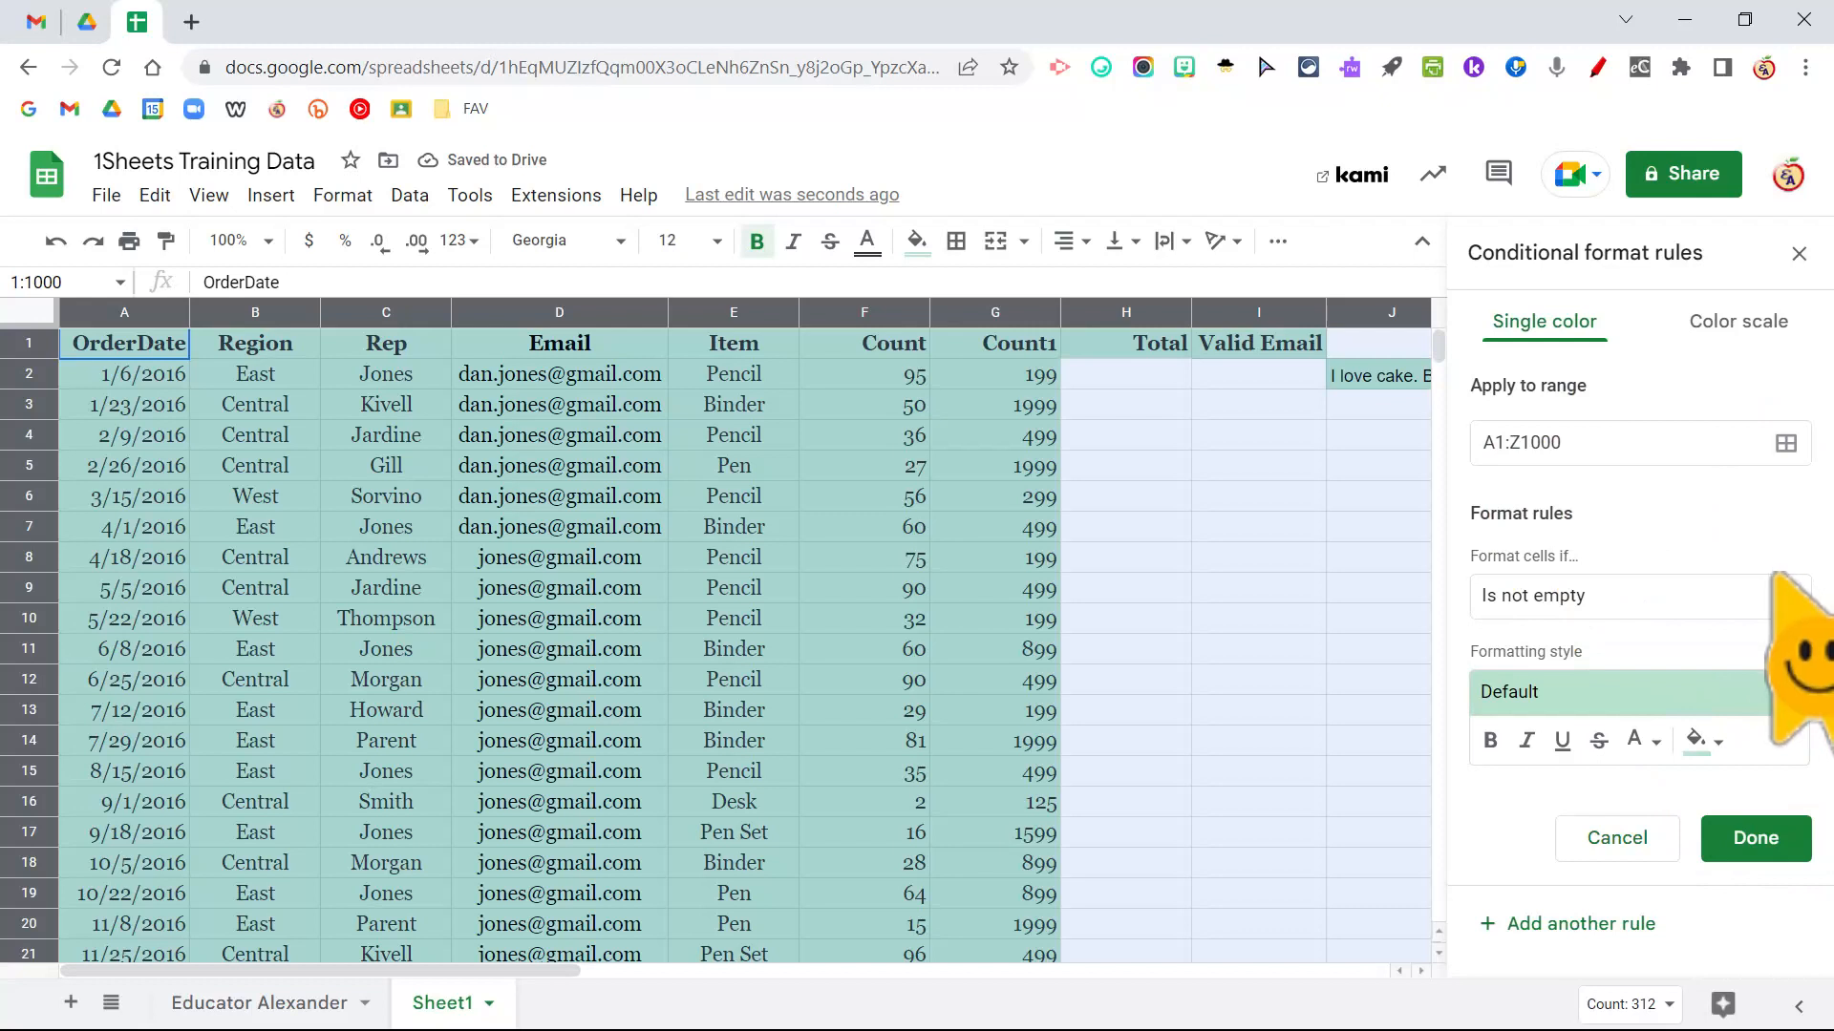
Step: Set the rule to 'Text contains' Jones with a yellow fill colour
left_click(1625, 596)
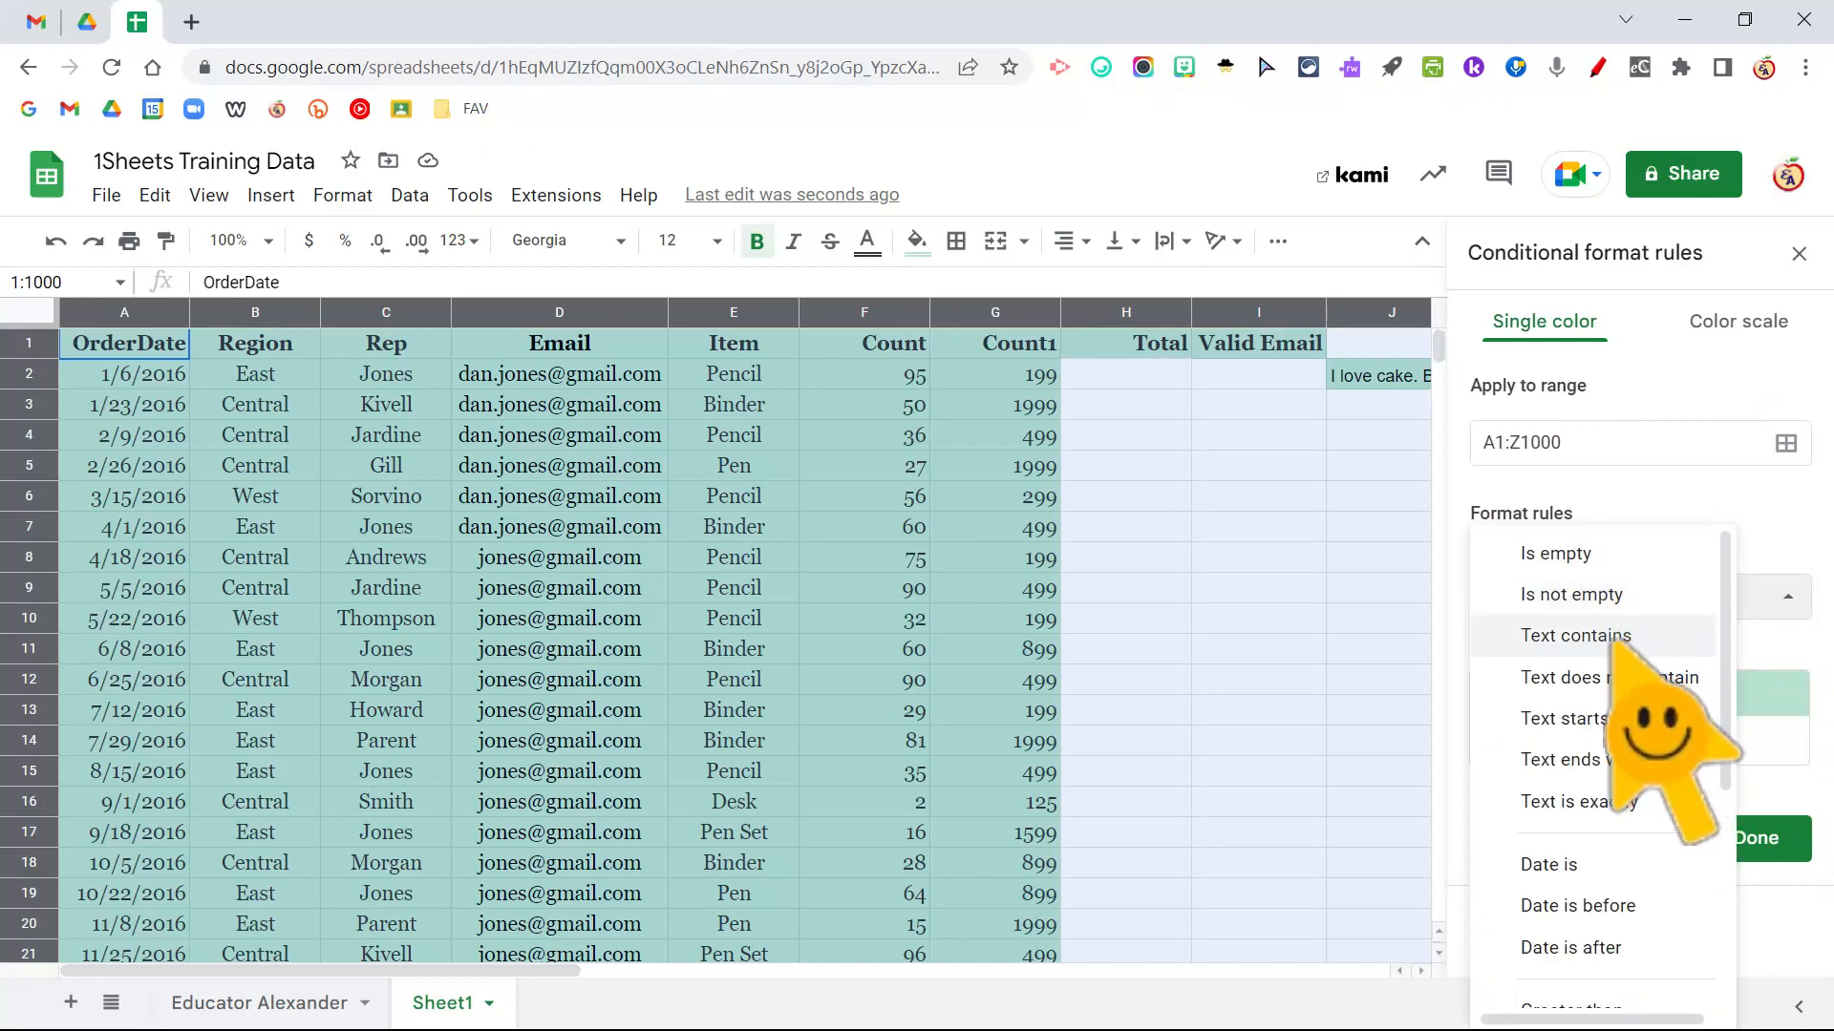
left_click(1576, 635)
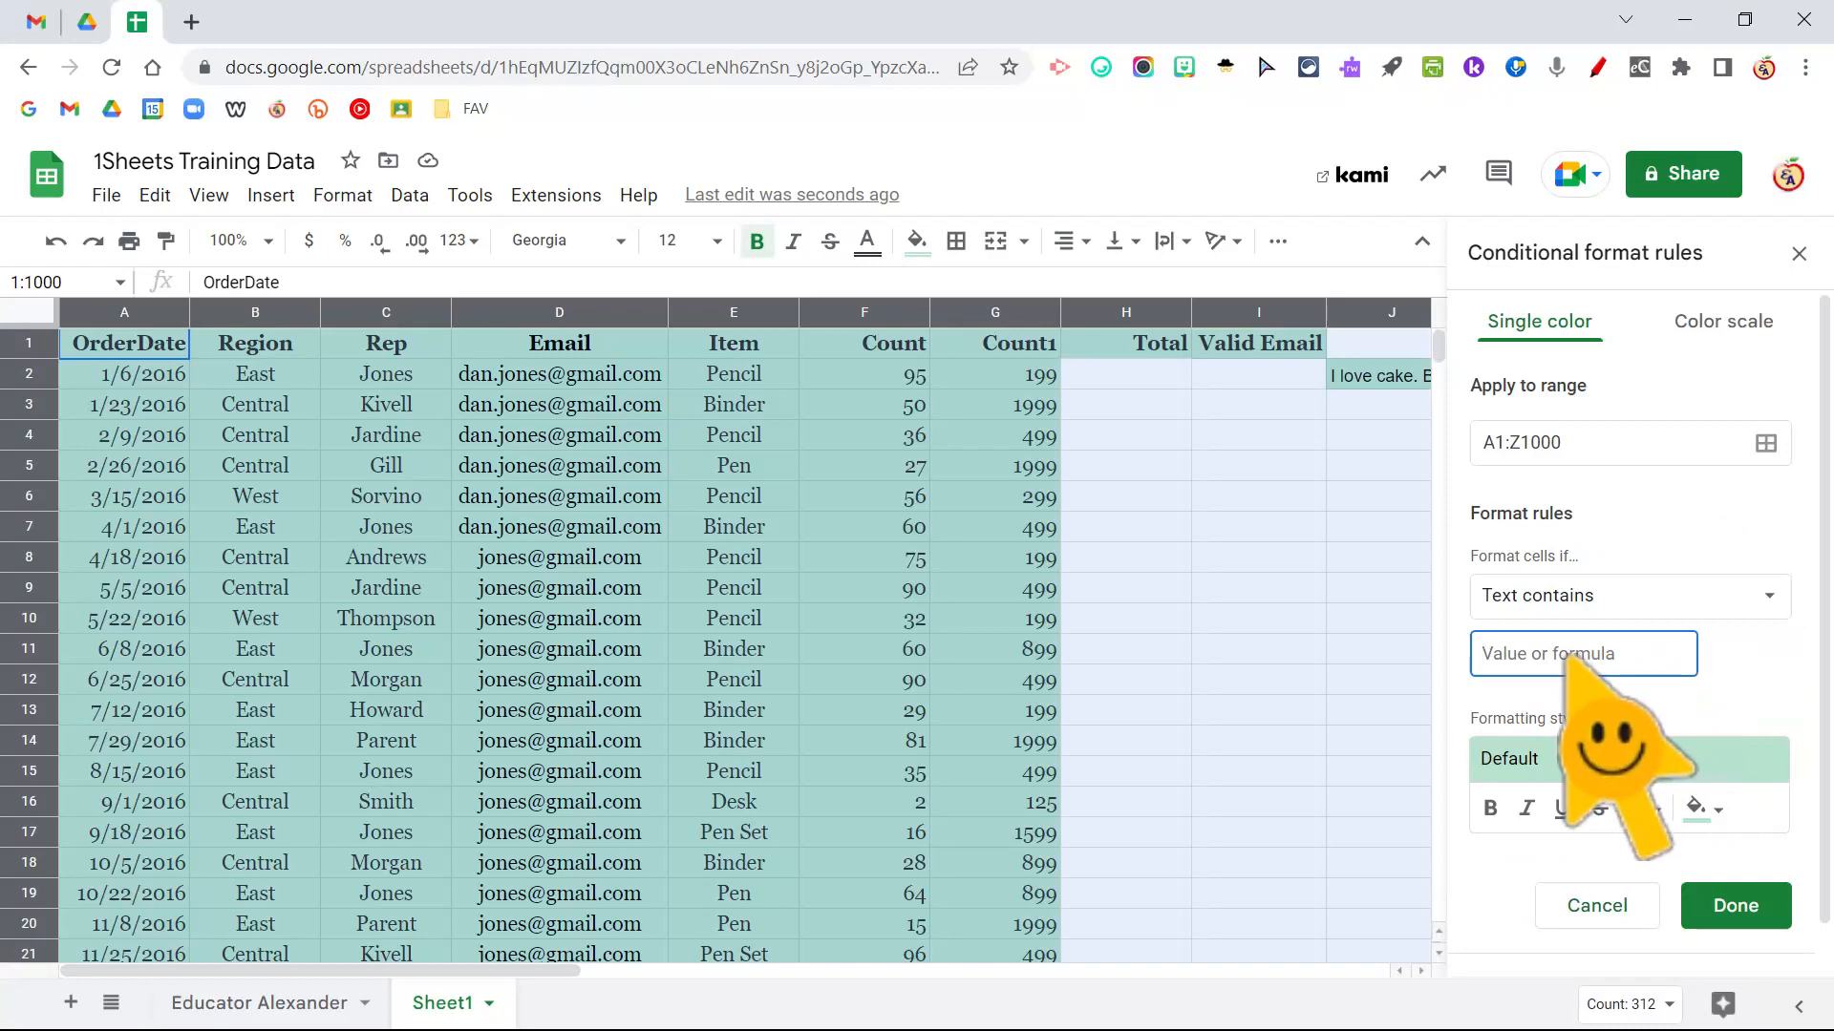
type("Jones")
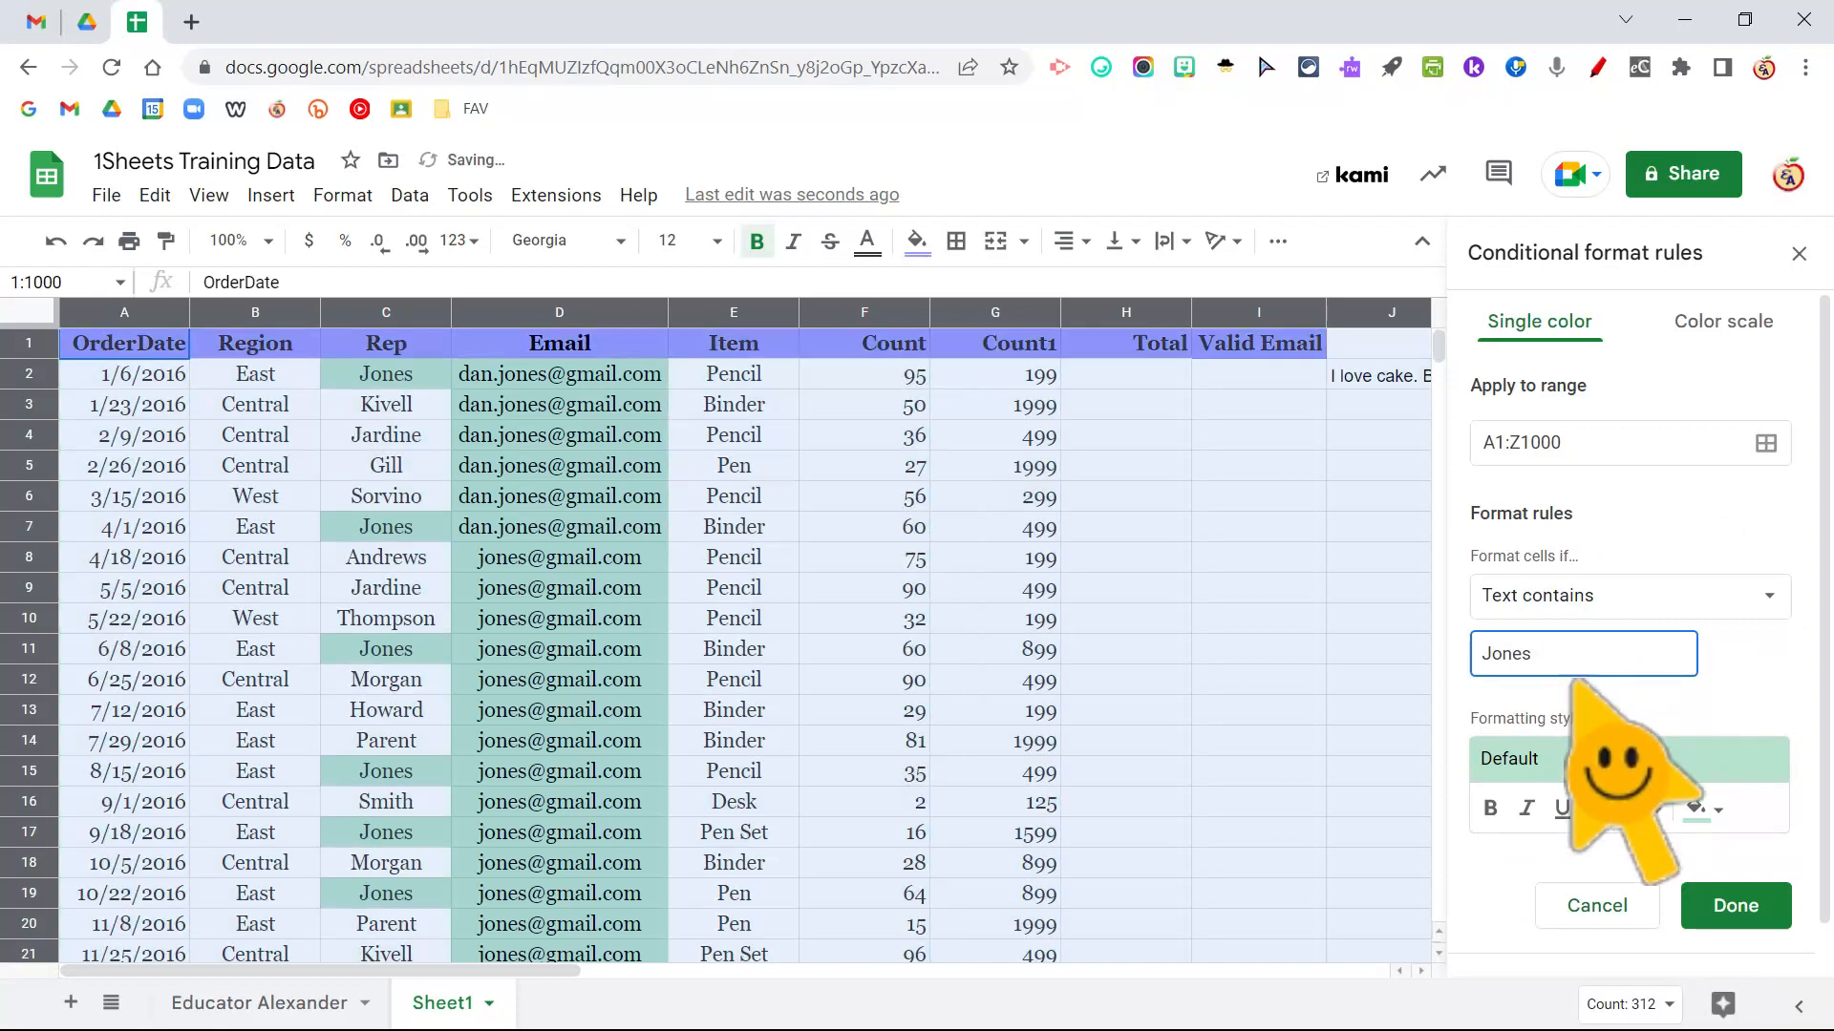
left_click(1702, 808)
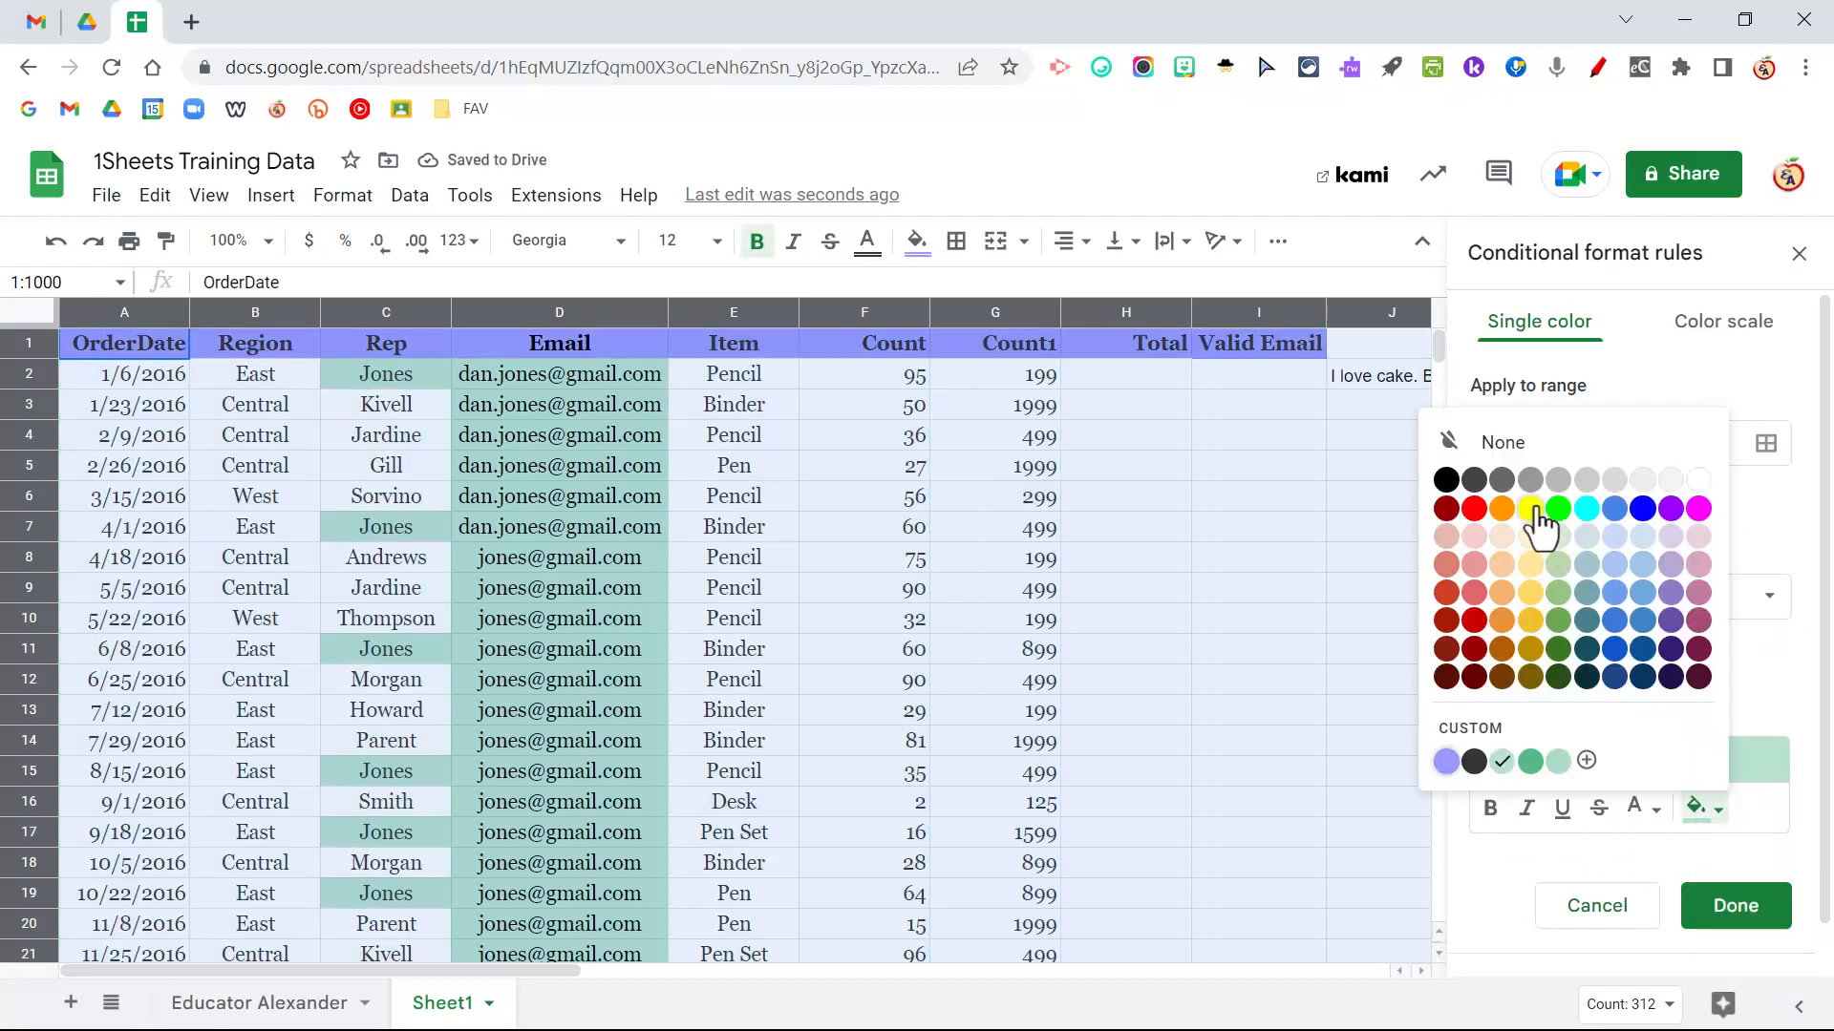
left_click(1530, 508)
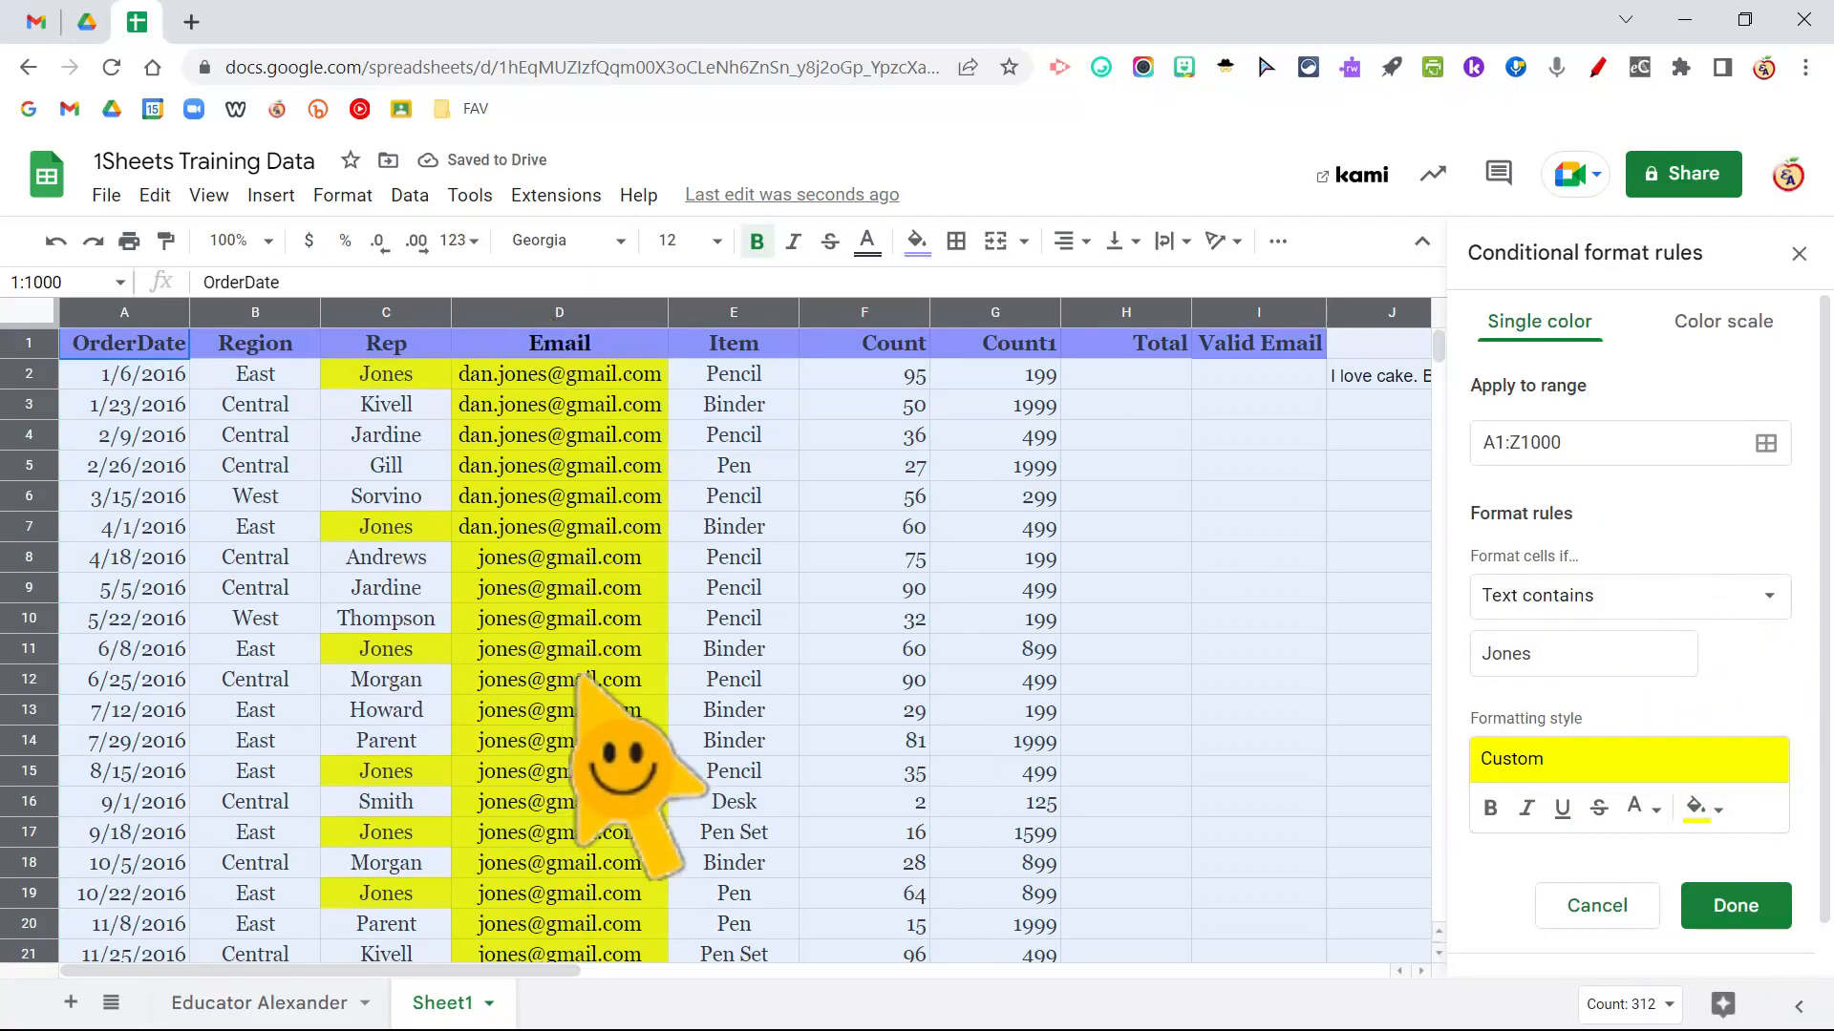
mouse_move(1052, 527)
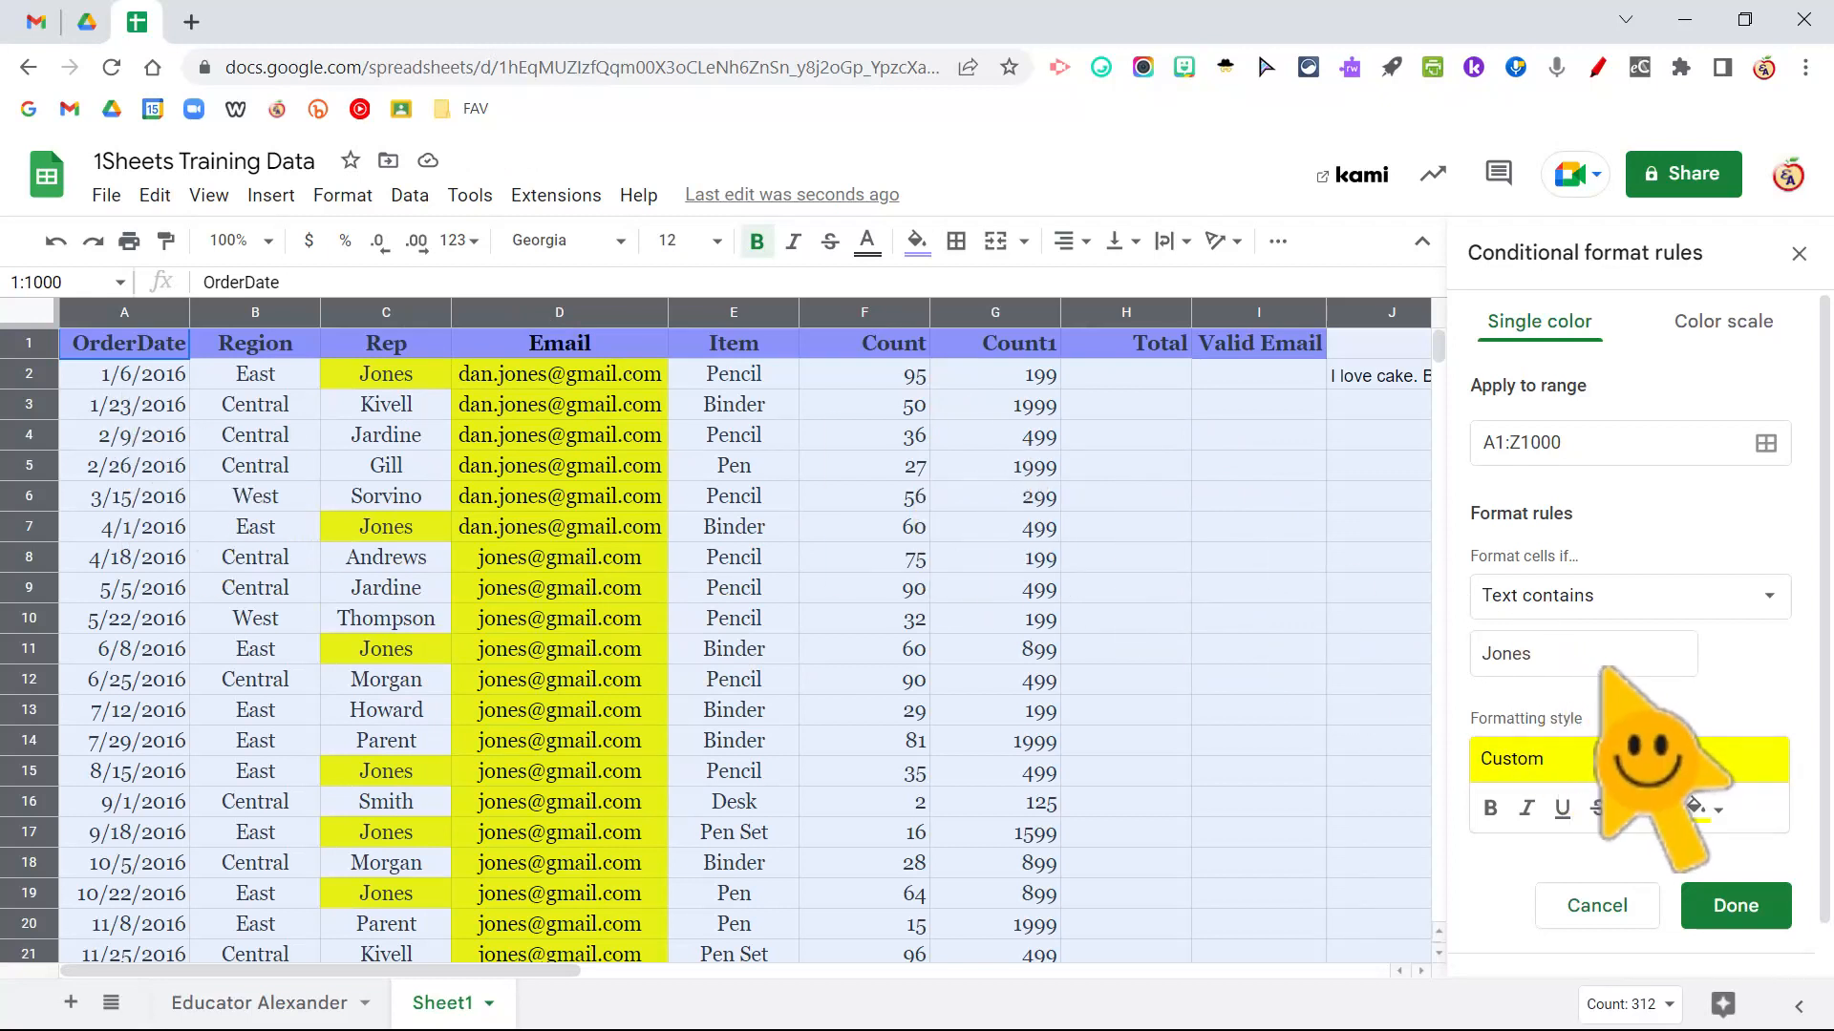
mouse_move(1637, 771)
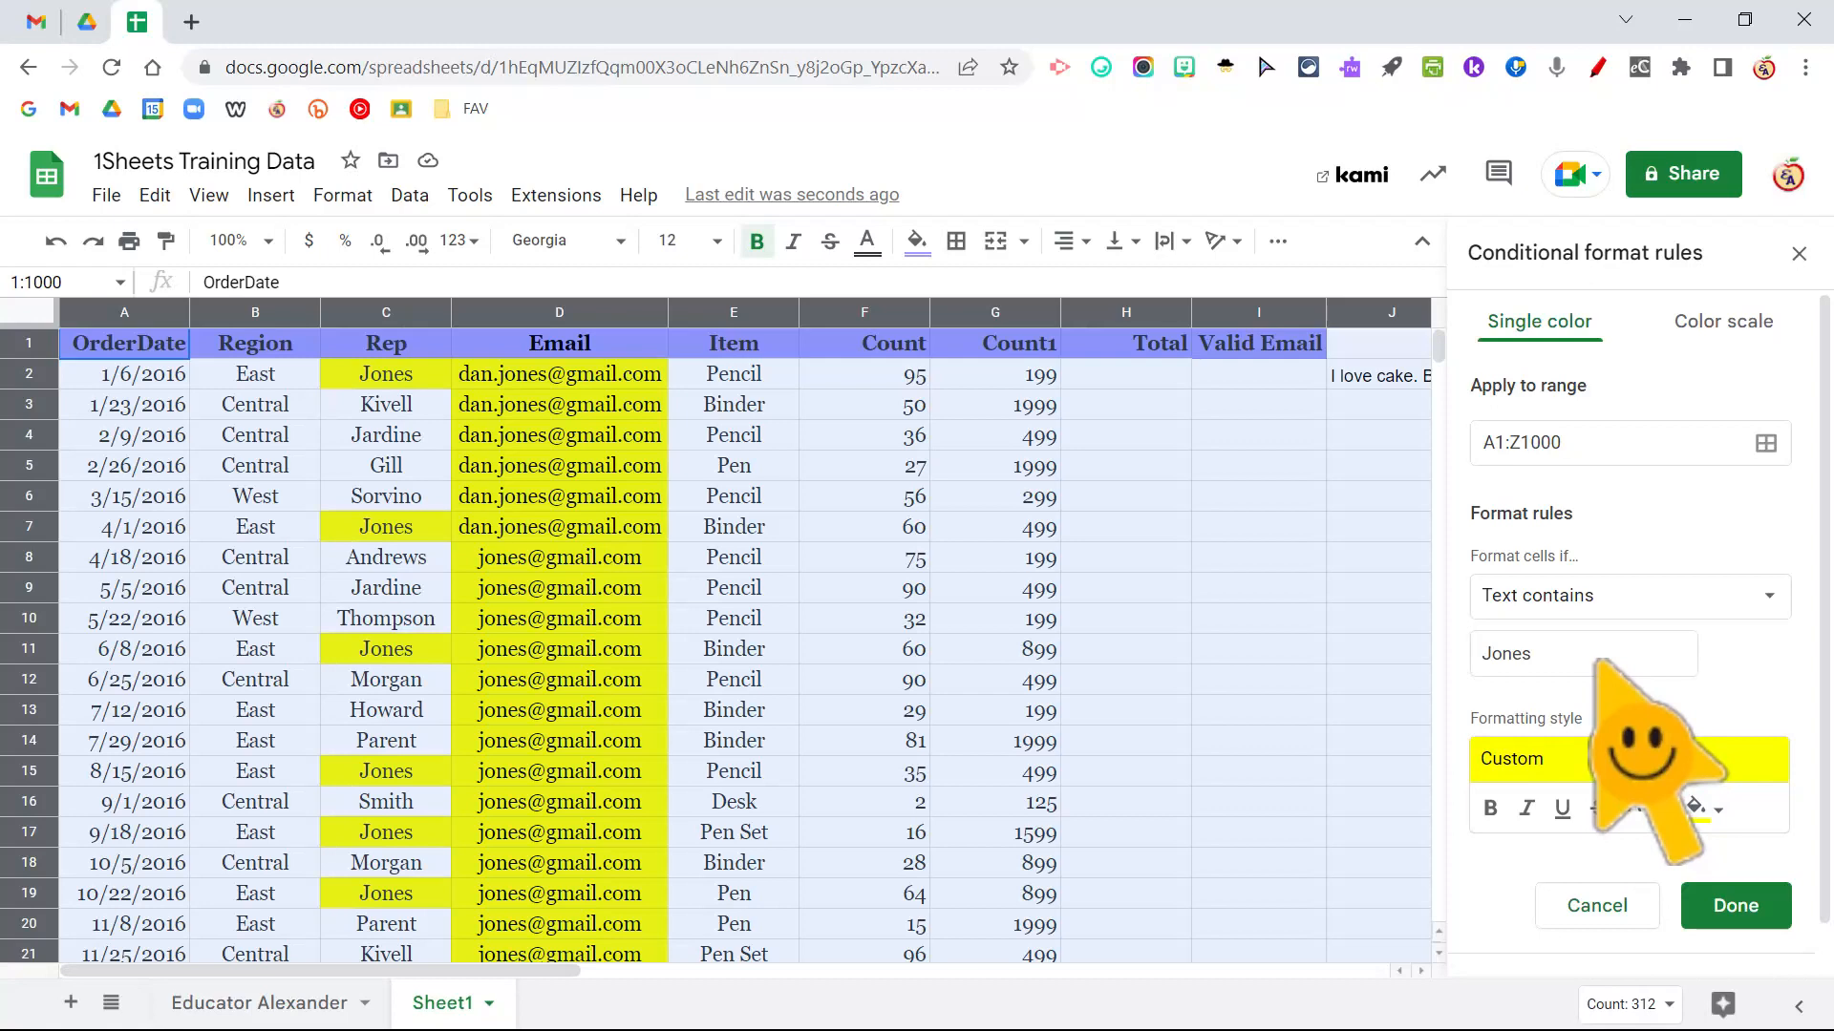
Step: Remove the Jones text rule and add a fresh rule using 'Custom formula is'
left_click(1734, 905)
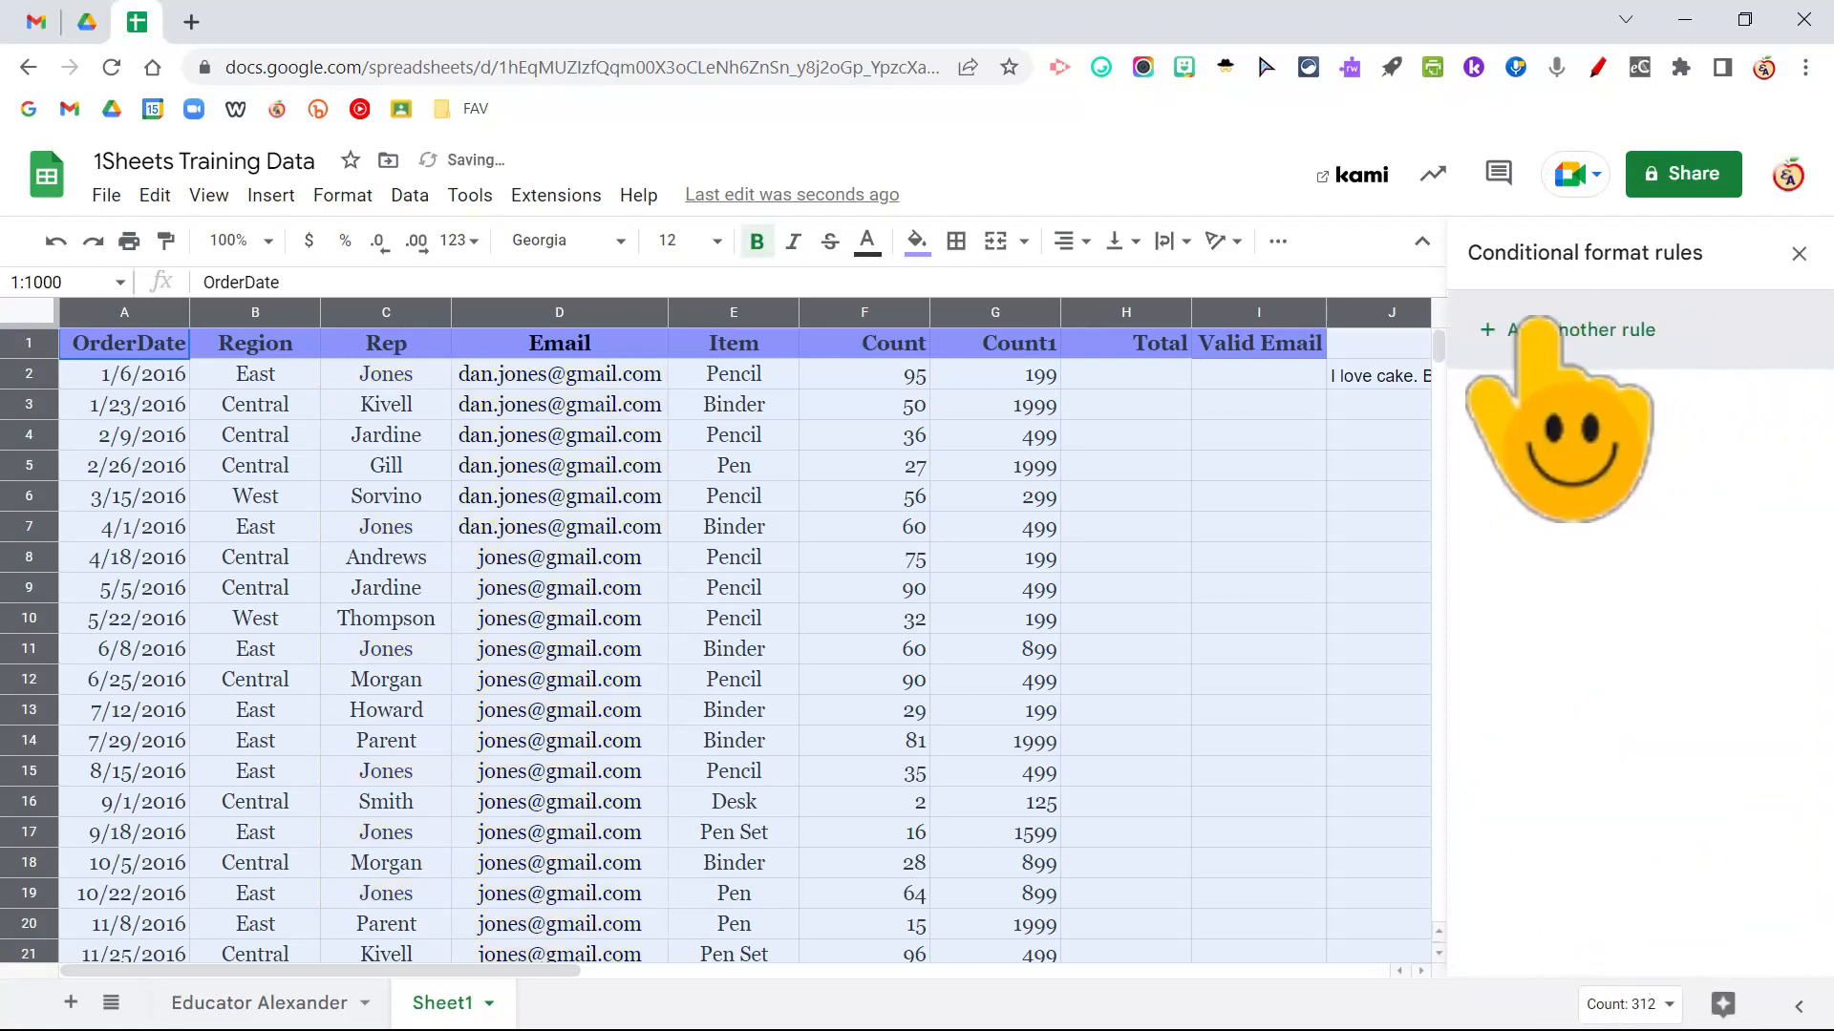
left_click(1578, 331)
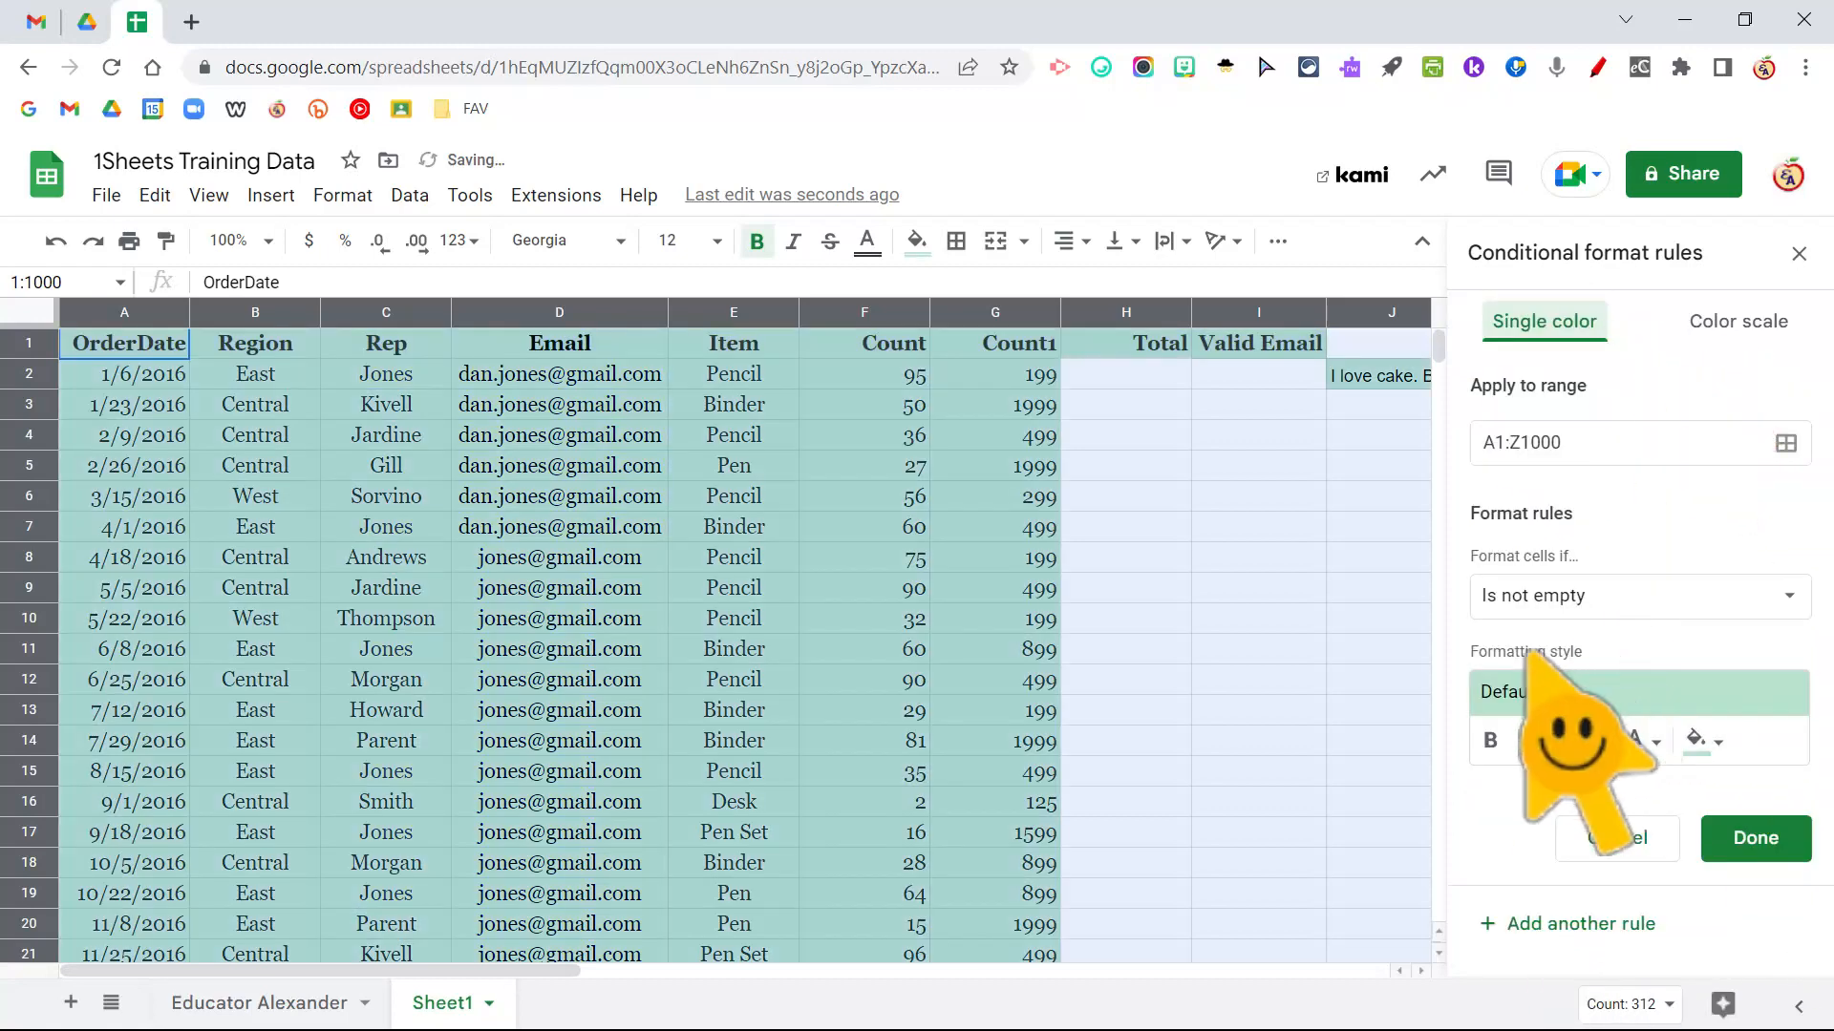
left_click(1637, 596)
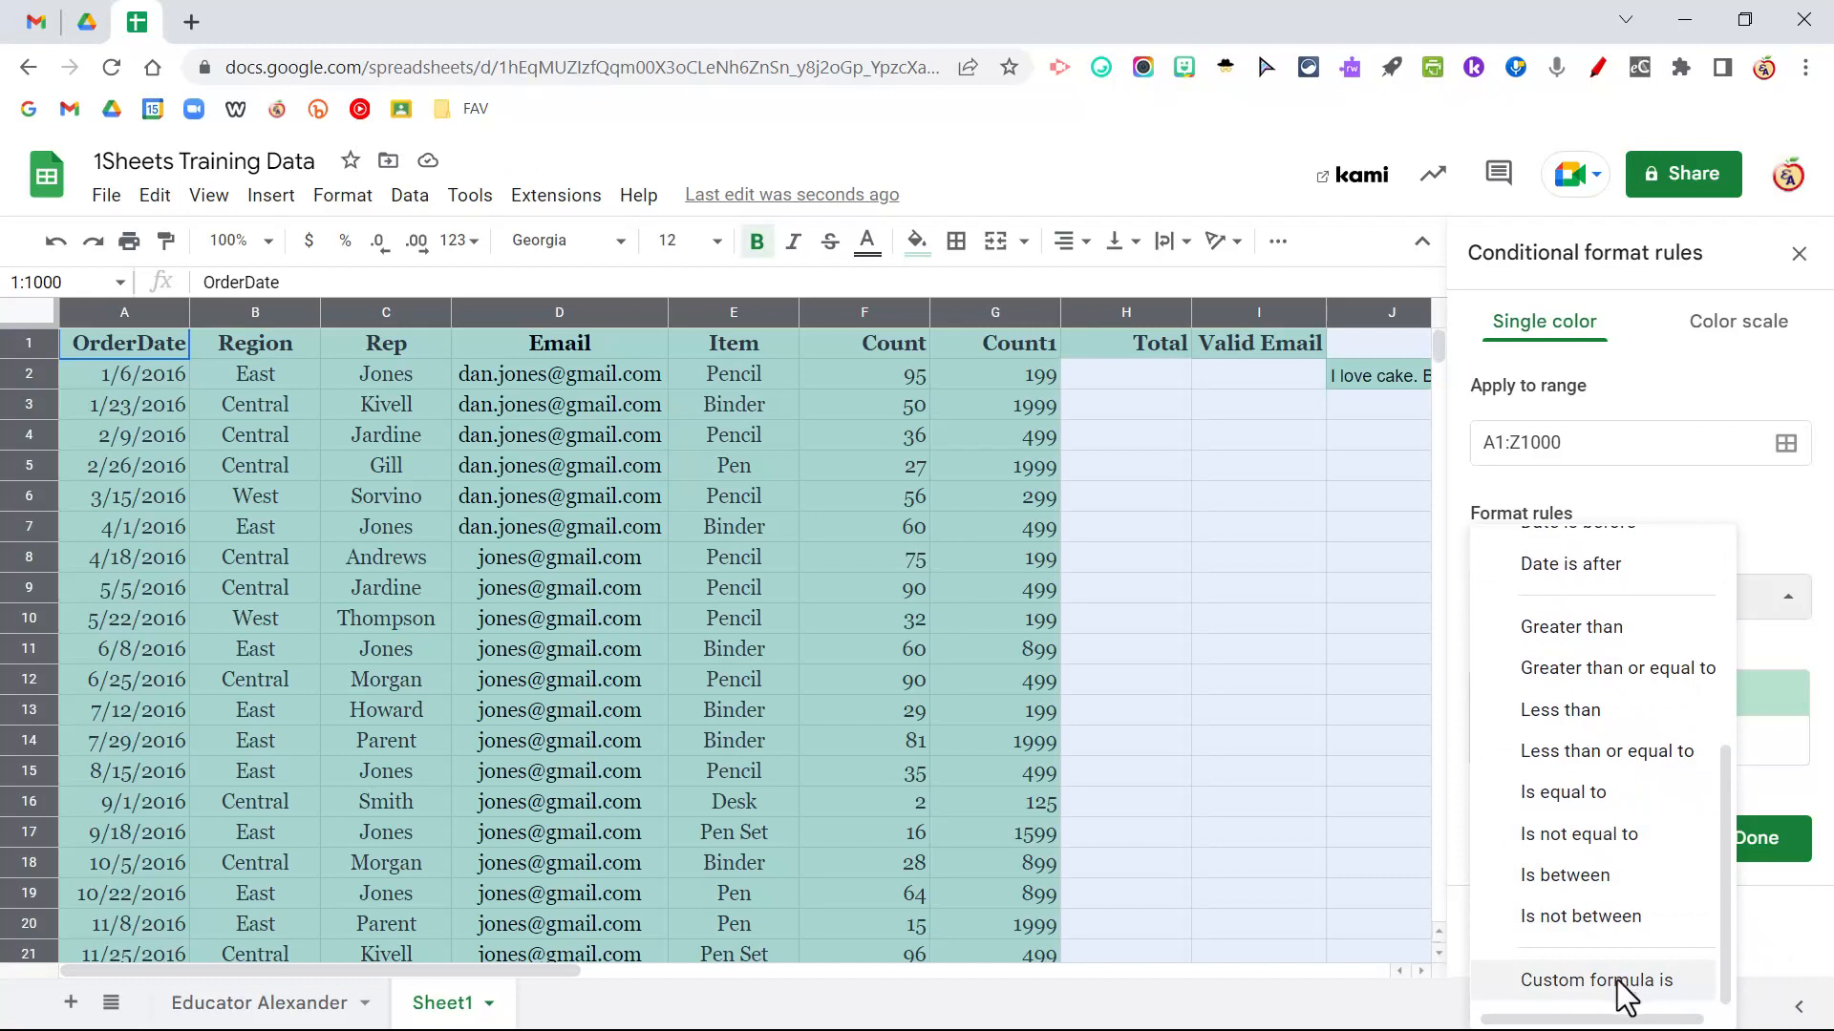
left_click(1597, 980)
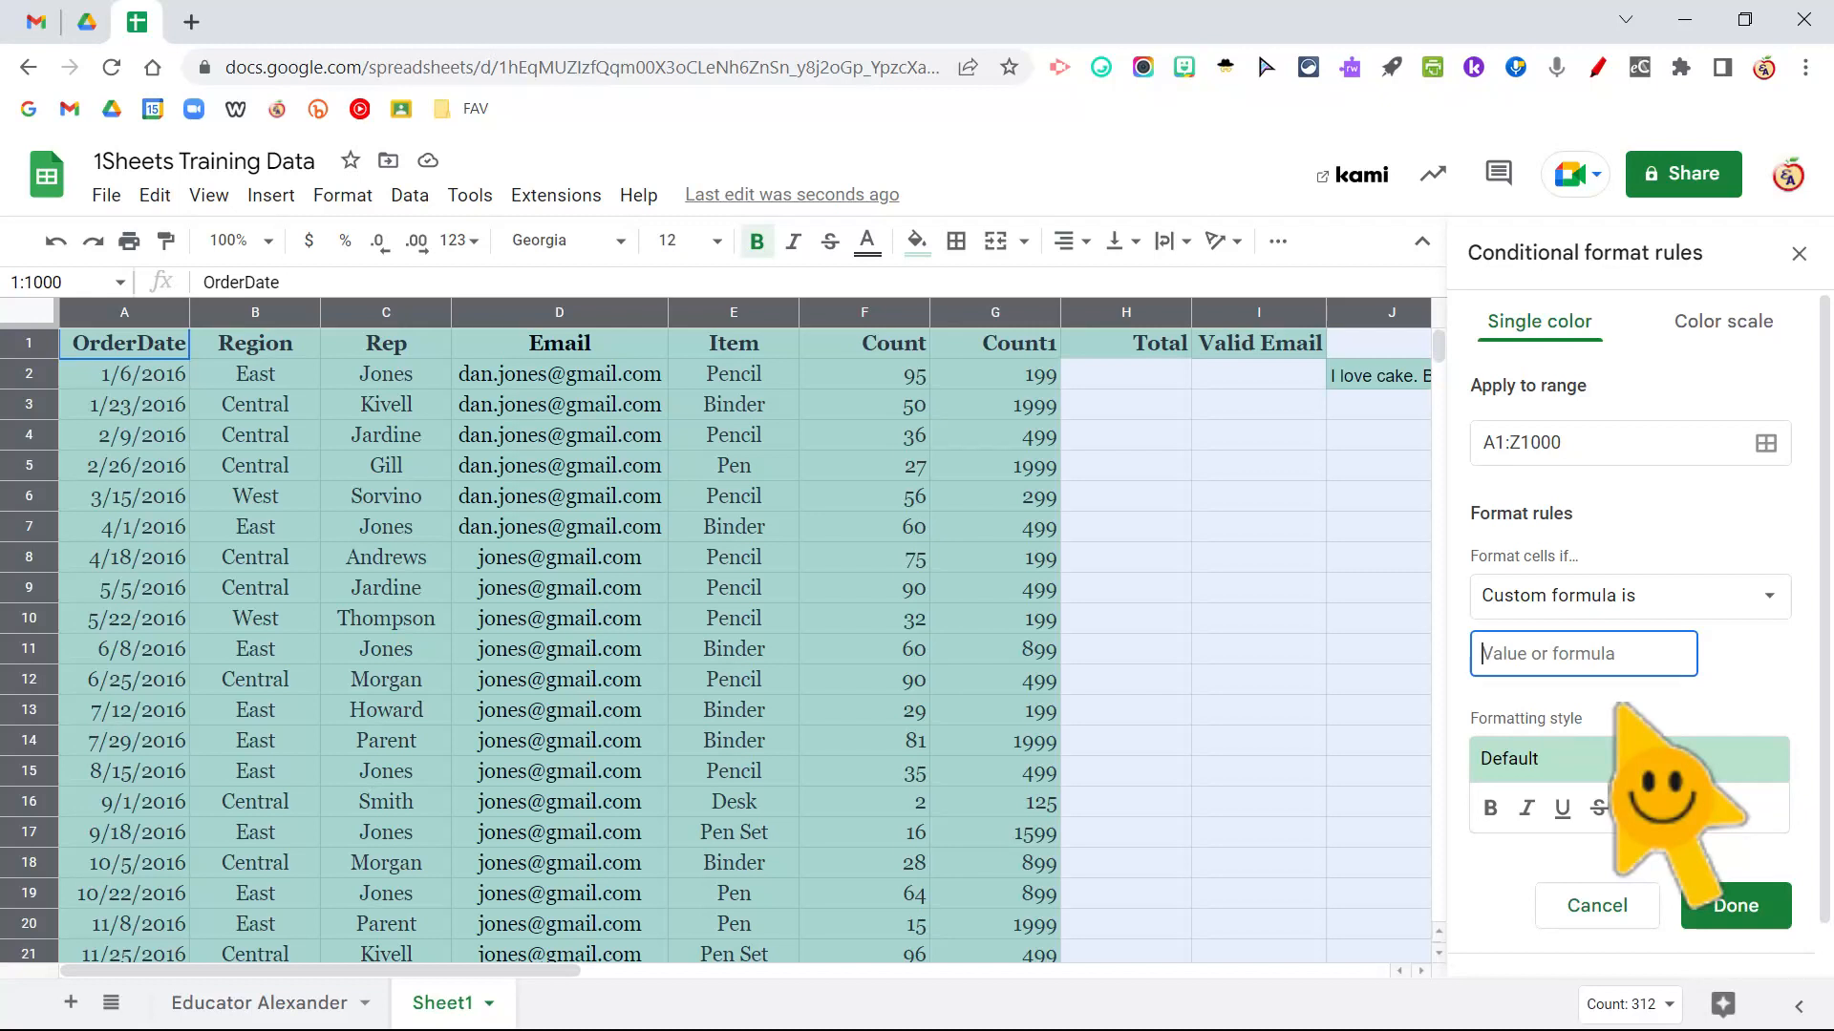
Step: Enter custom formula =$C1="Jones" with yellow fill, save it, and add another rule
type("=")
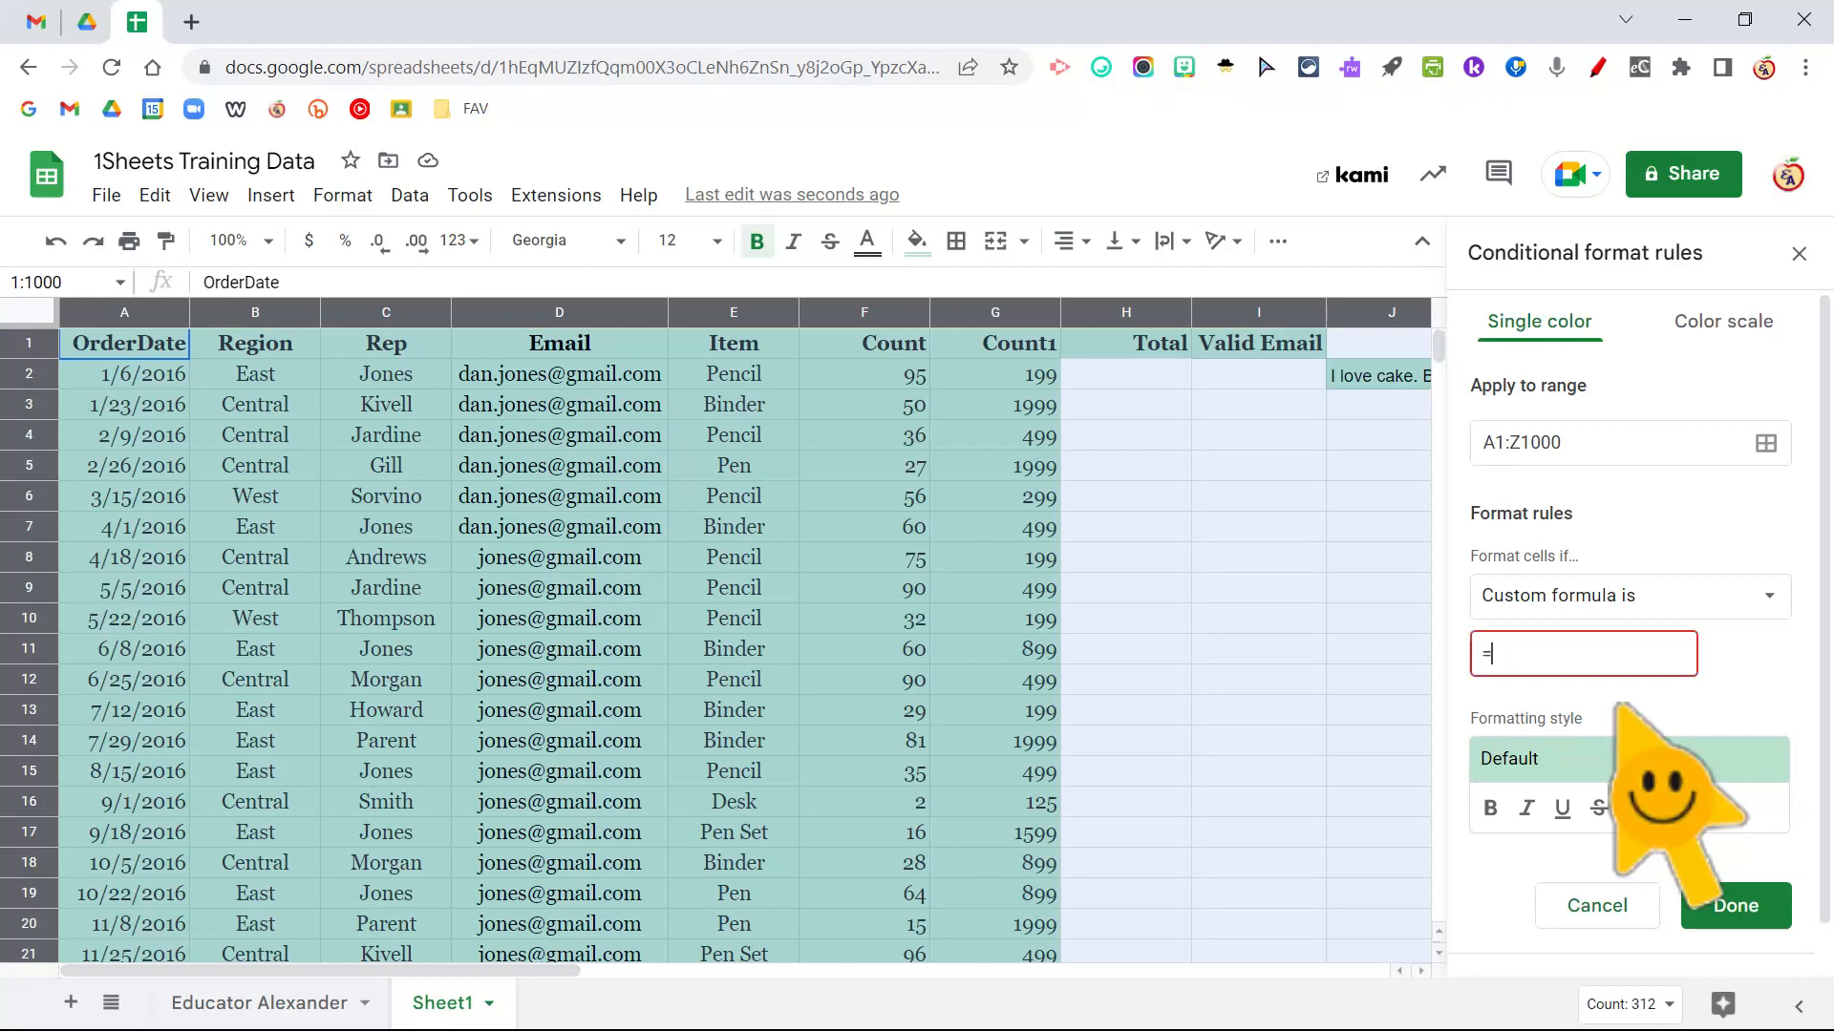
type("$")
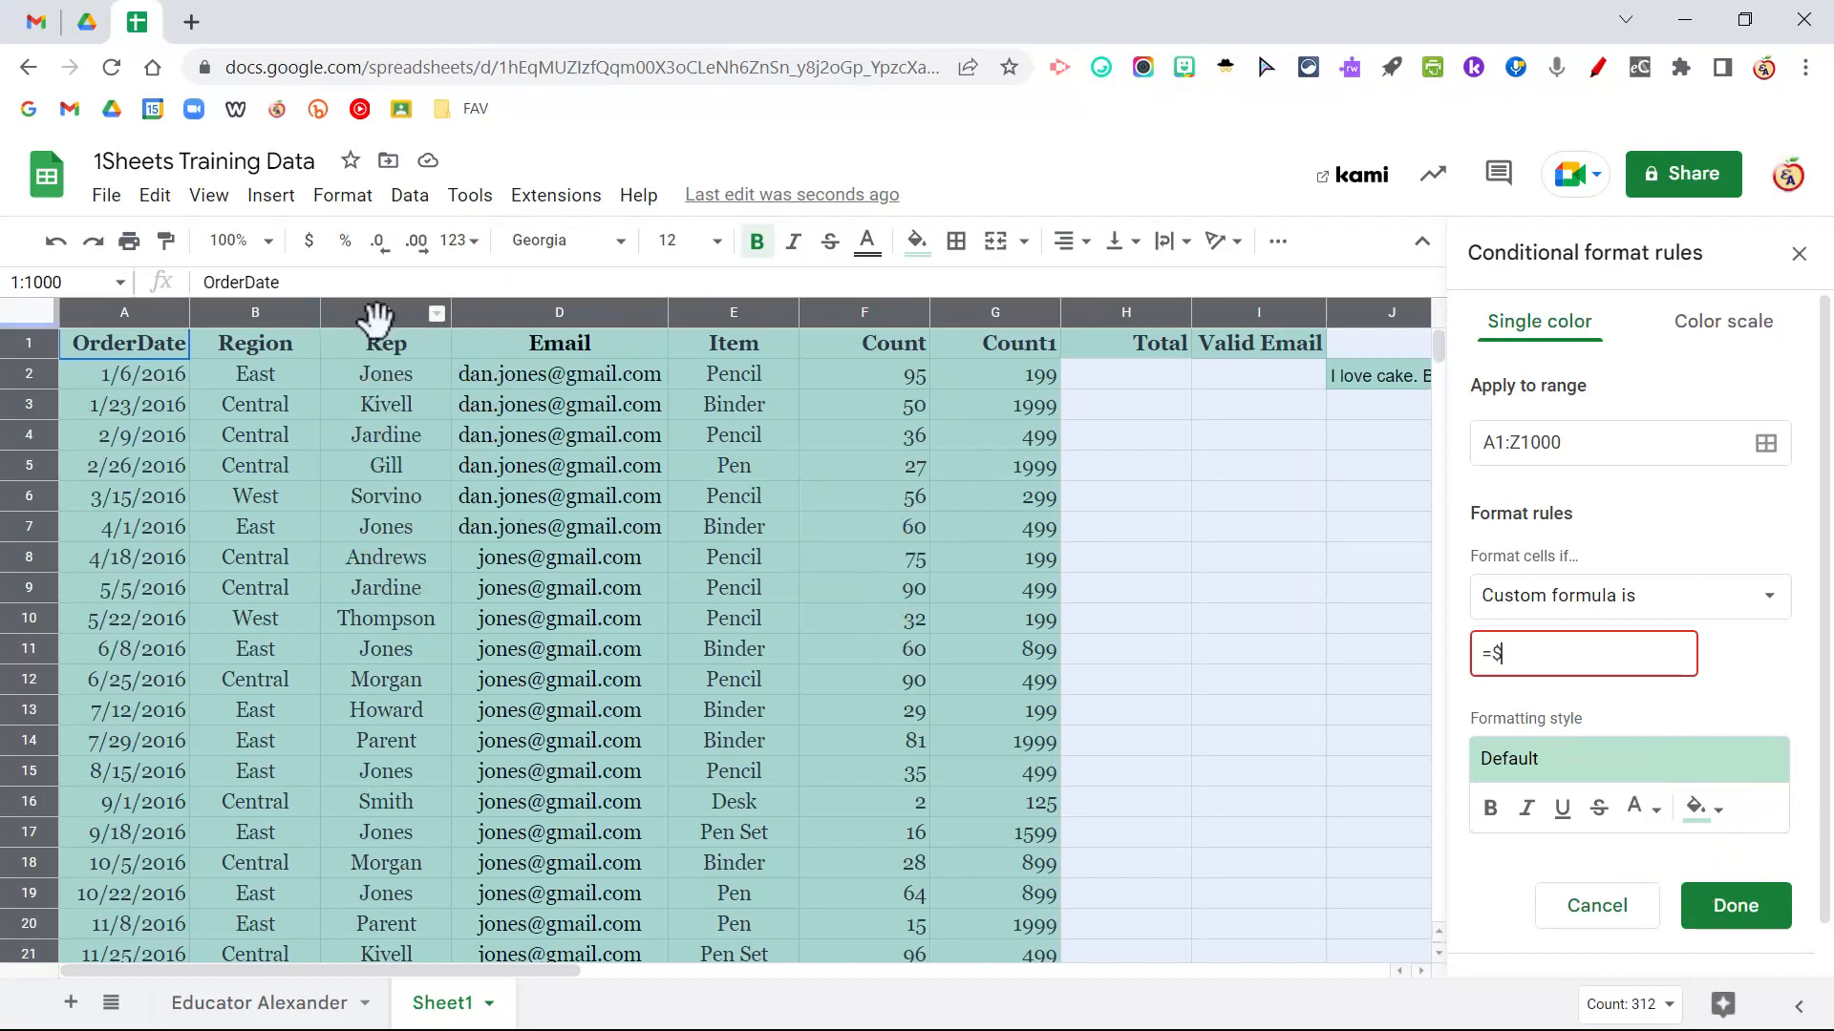
type("C")
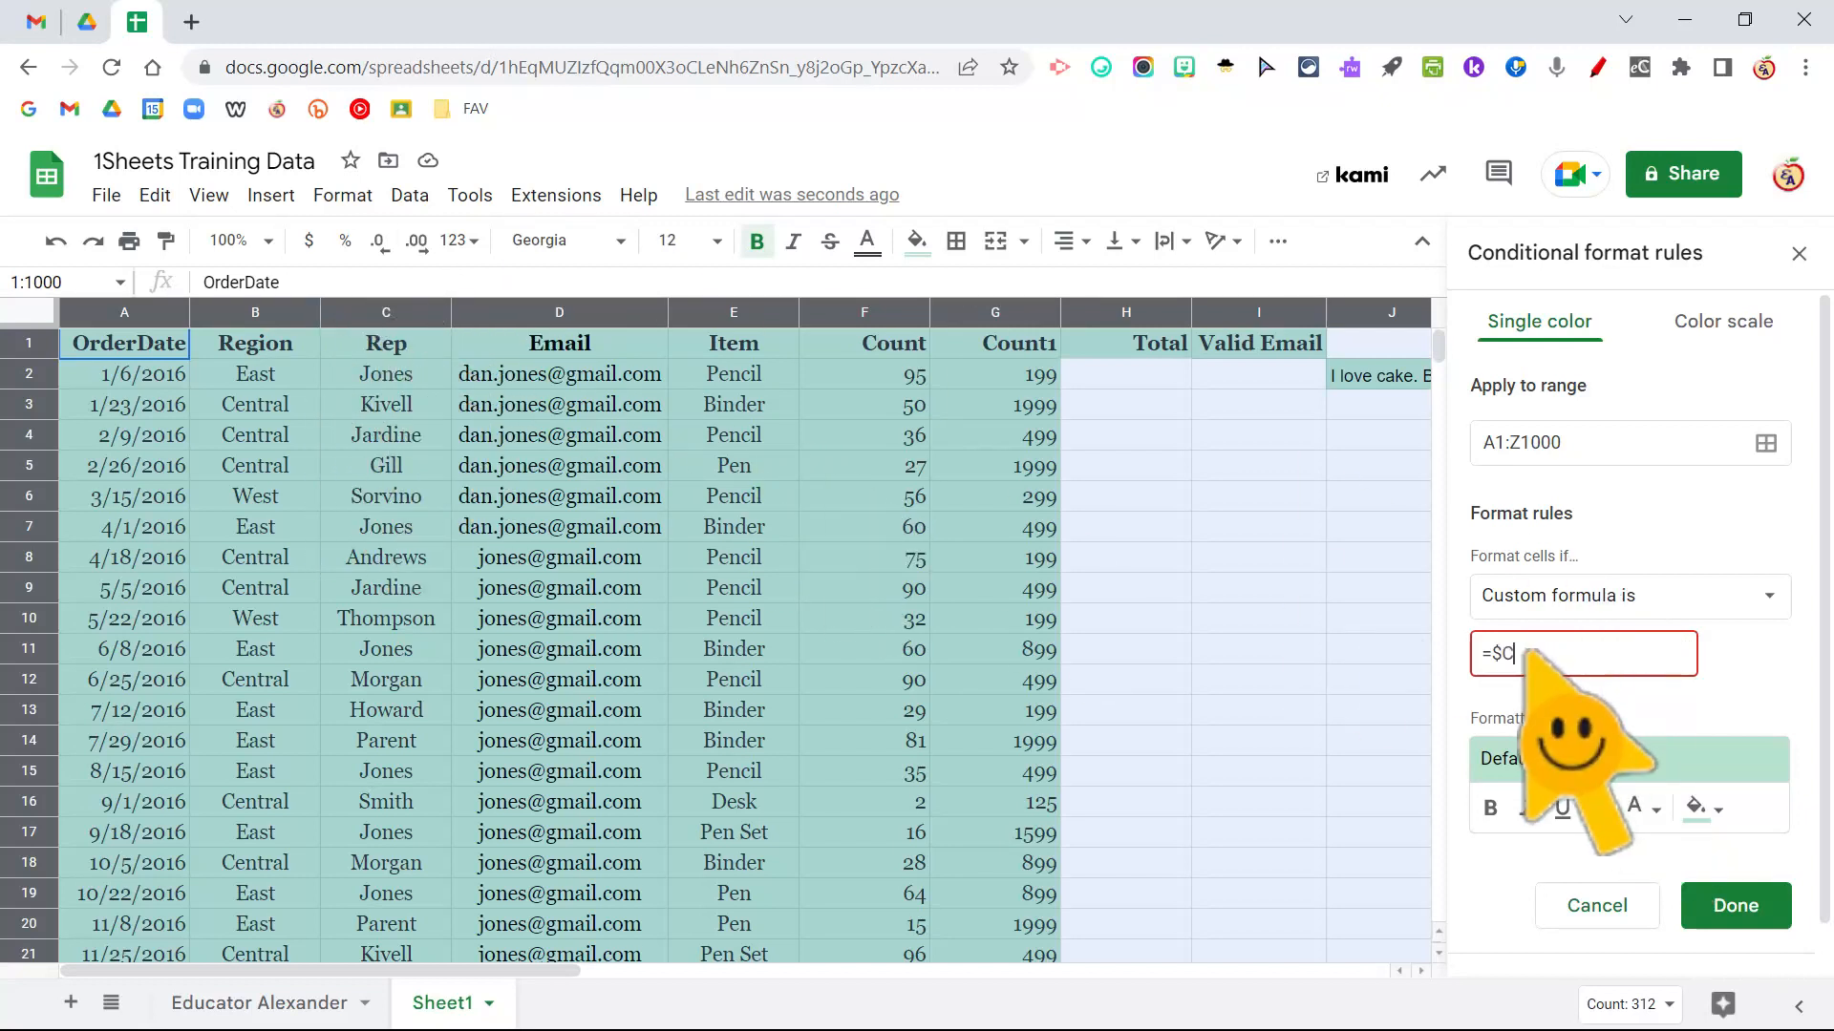
type("1")
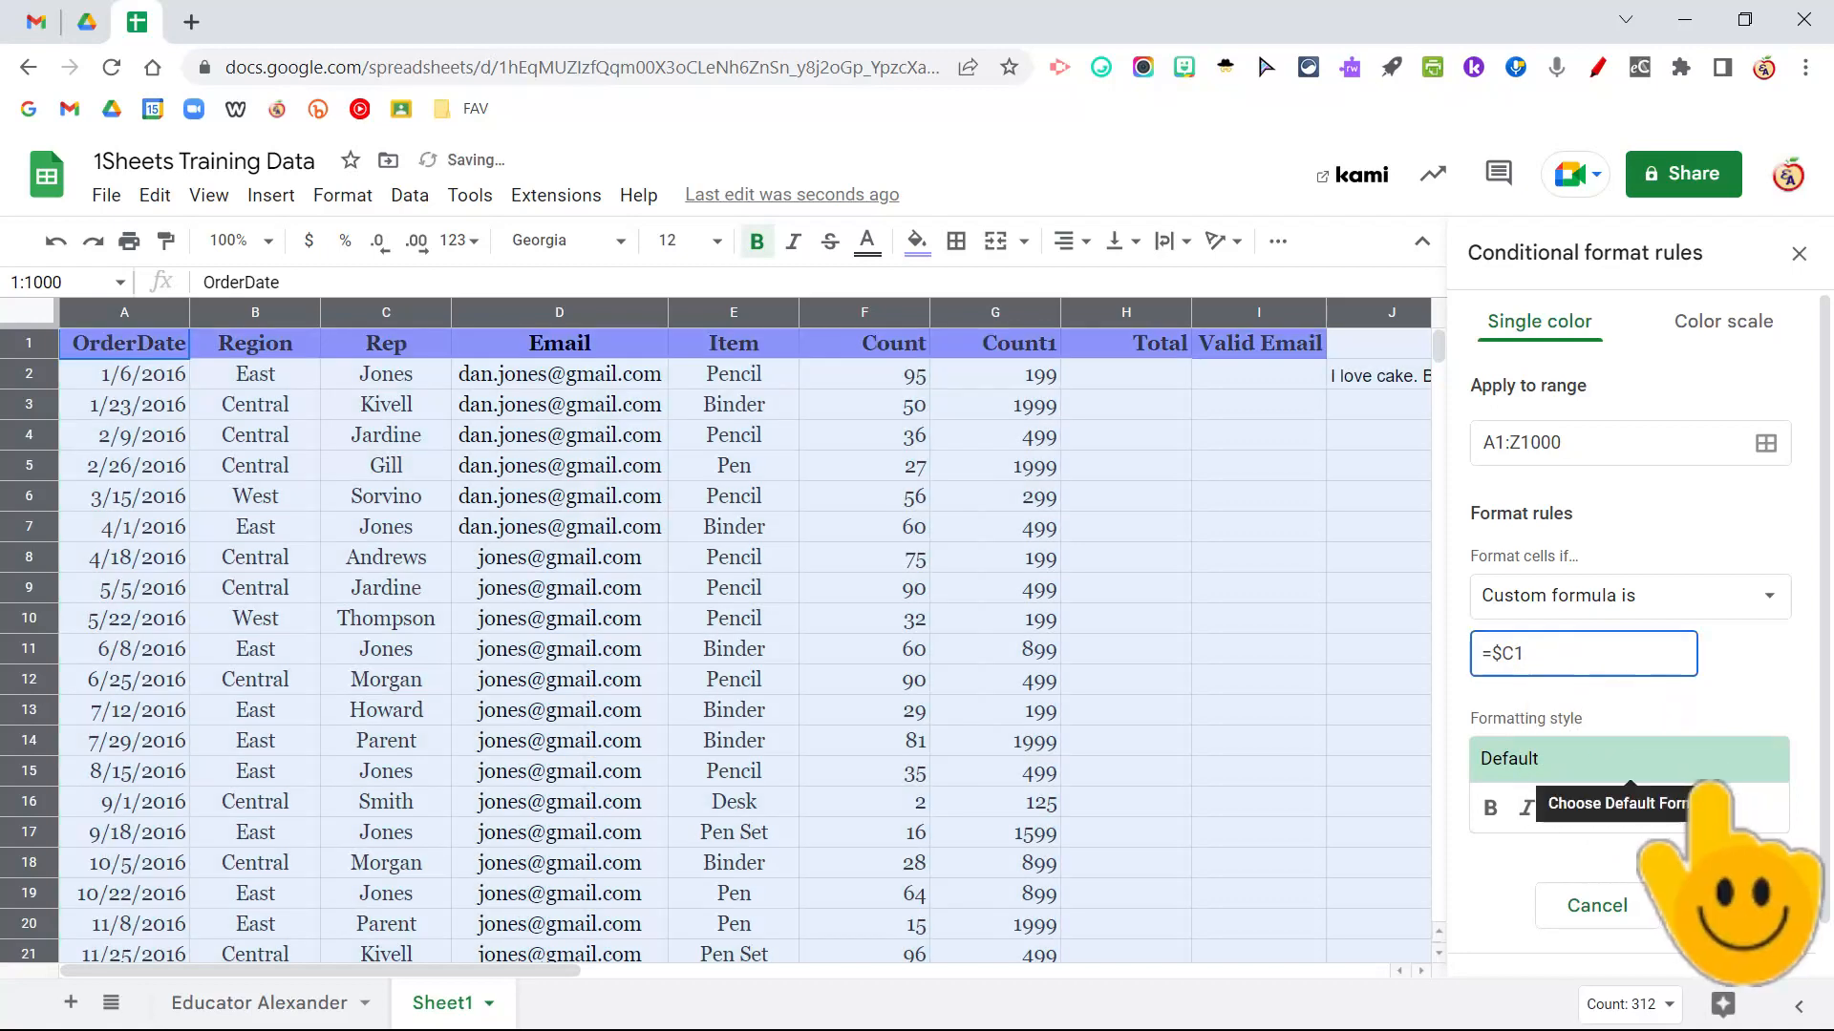
type("=")
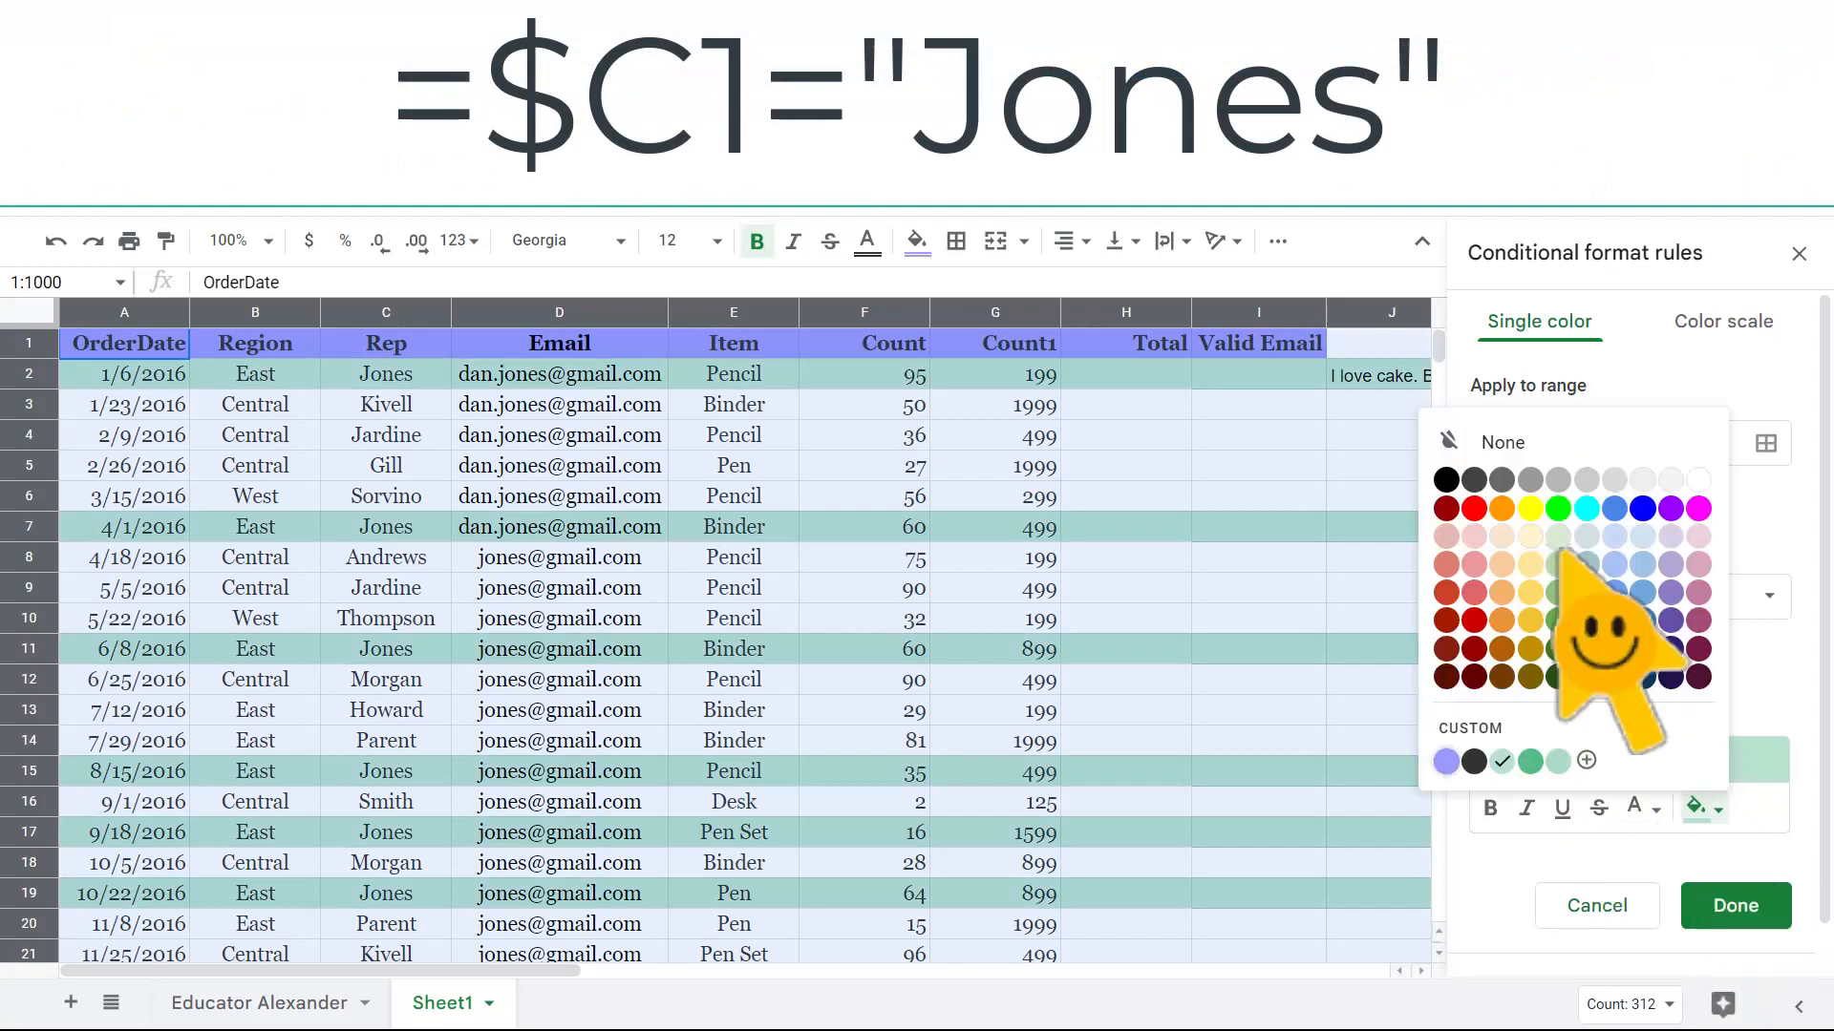
left_click(1528, 508)
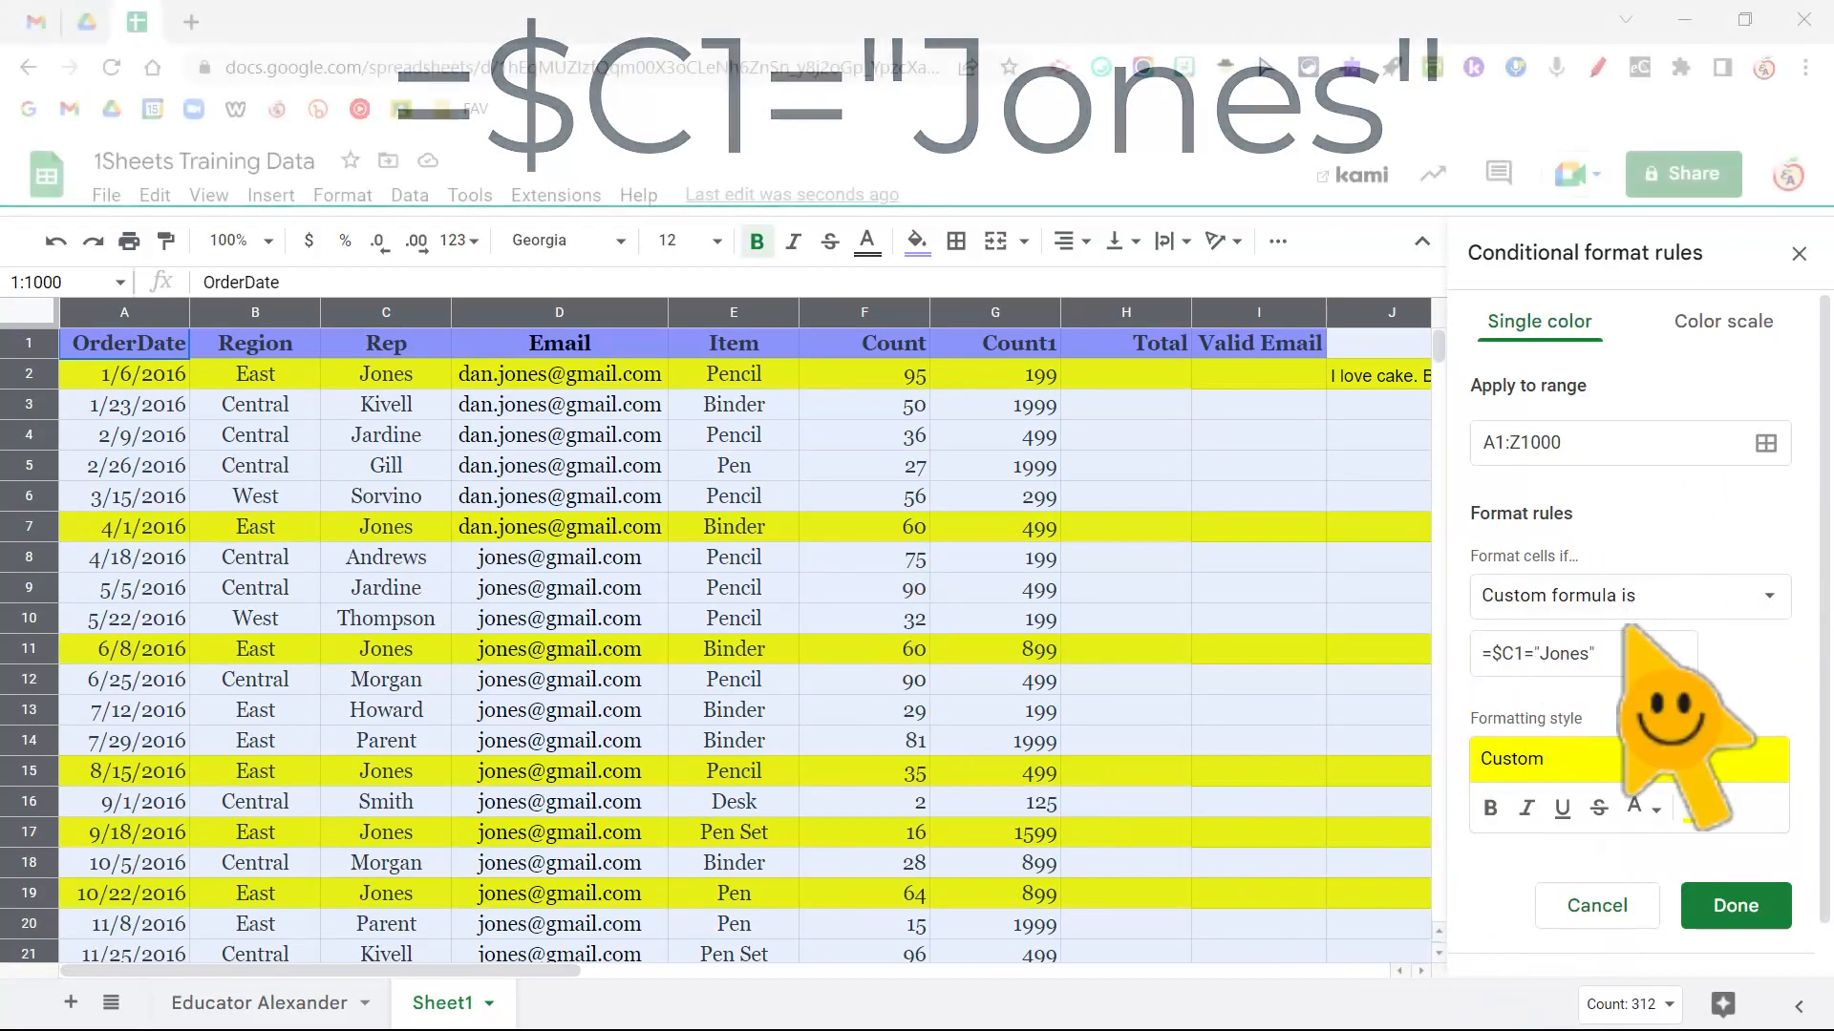
left_click(1734, 905)
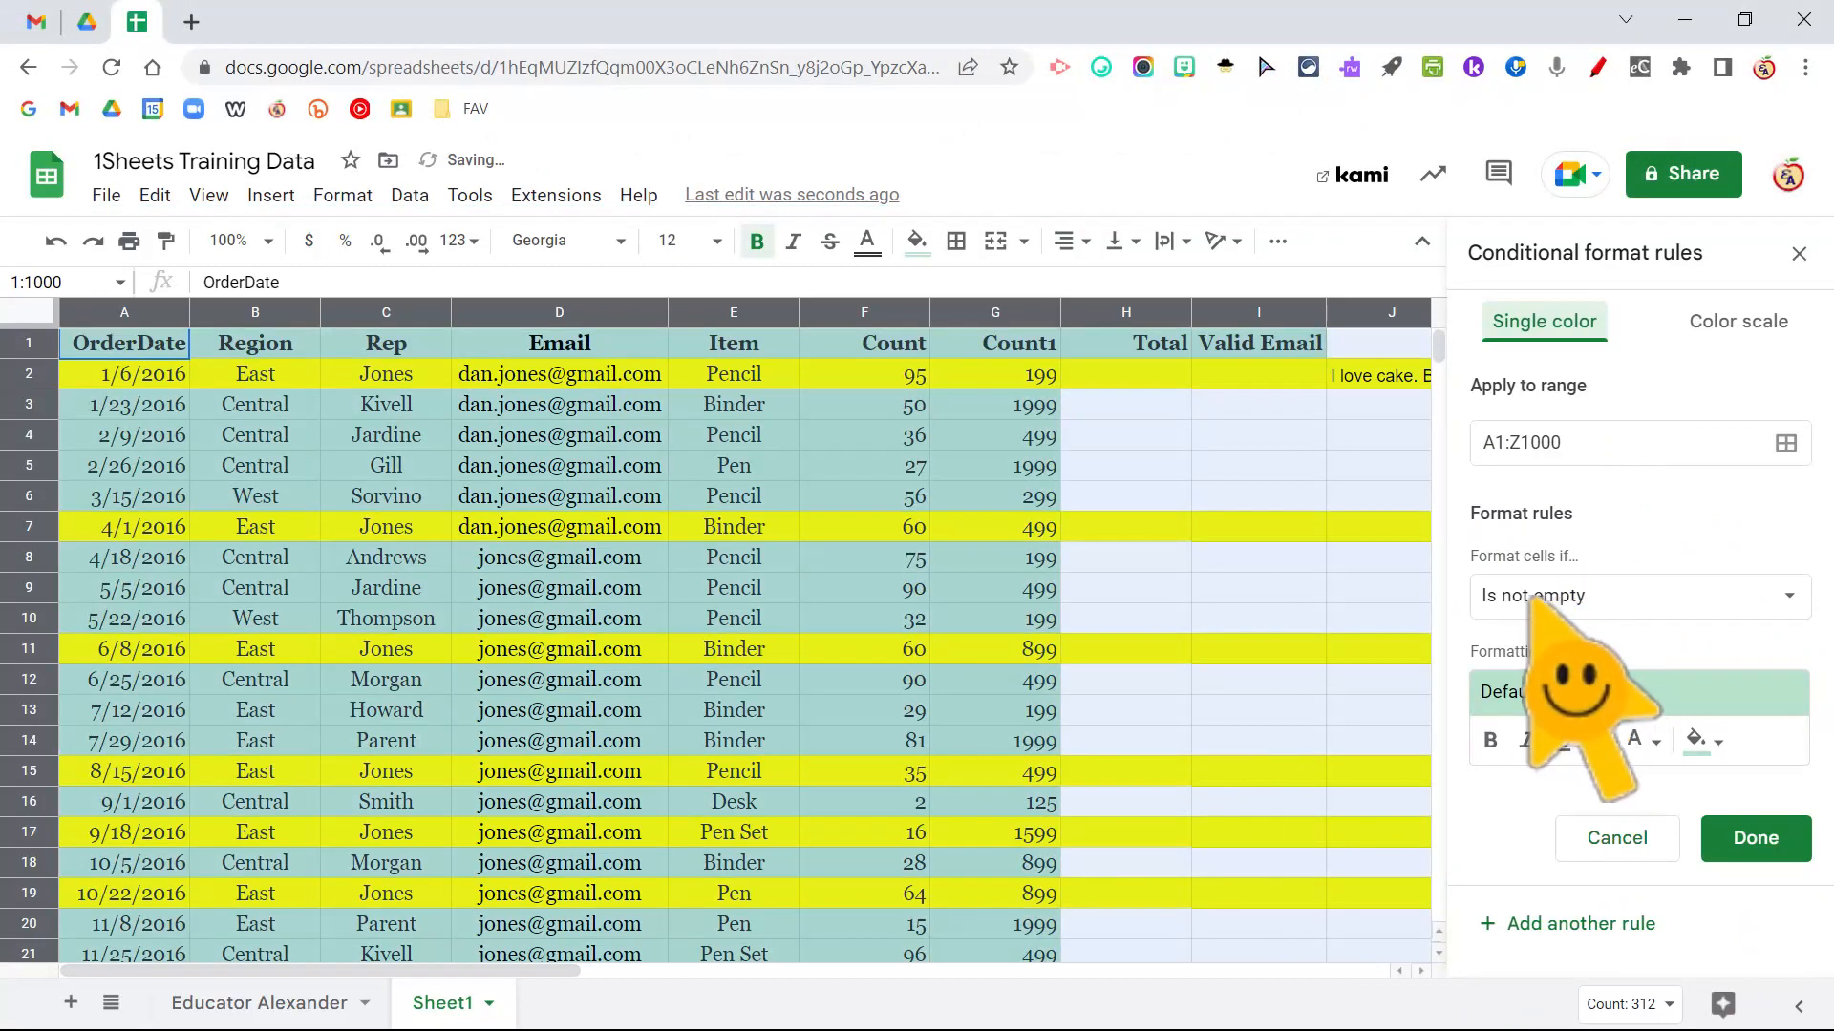
Step: Set the new rule to 'Custom formula is' and begin the formula with =$
left_click(1636, 596)
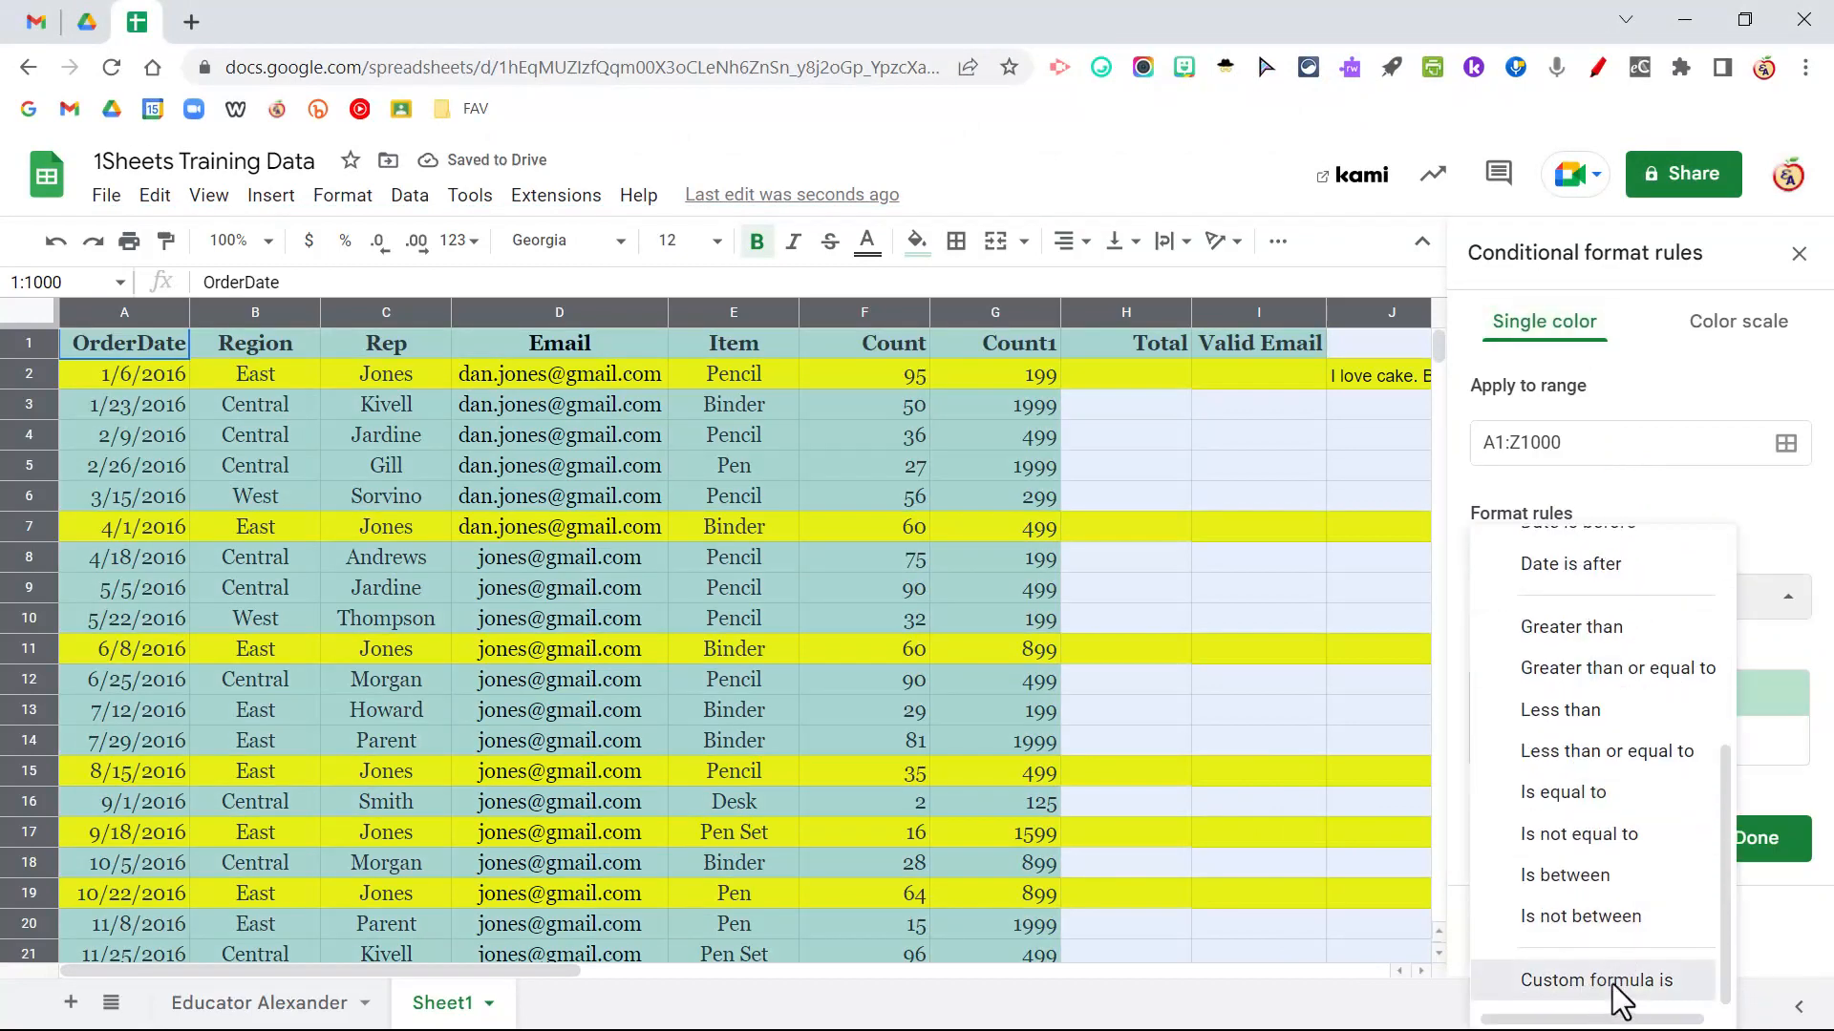
left_click(1596, 980)
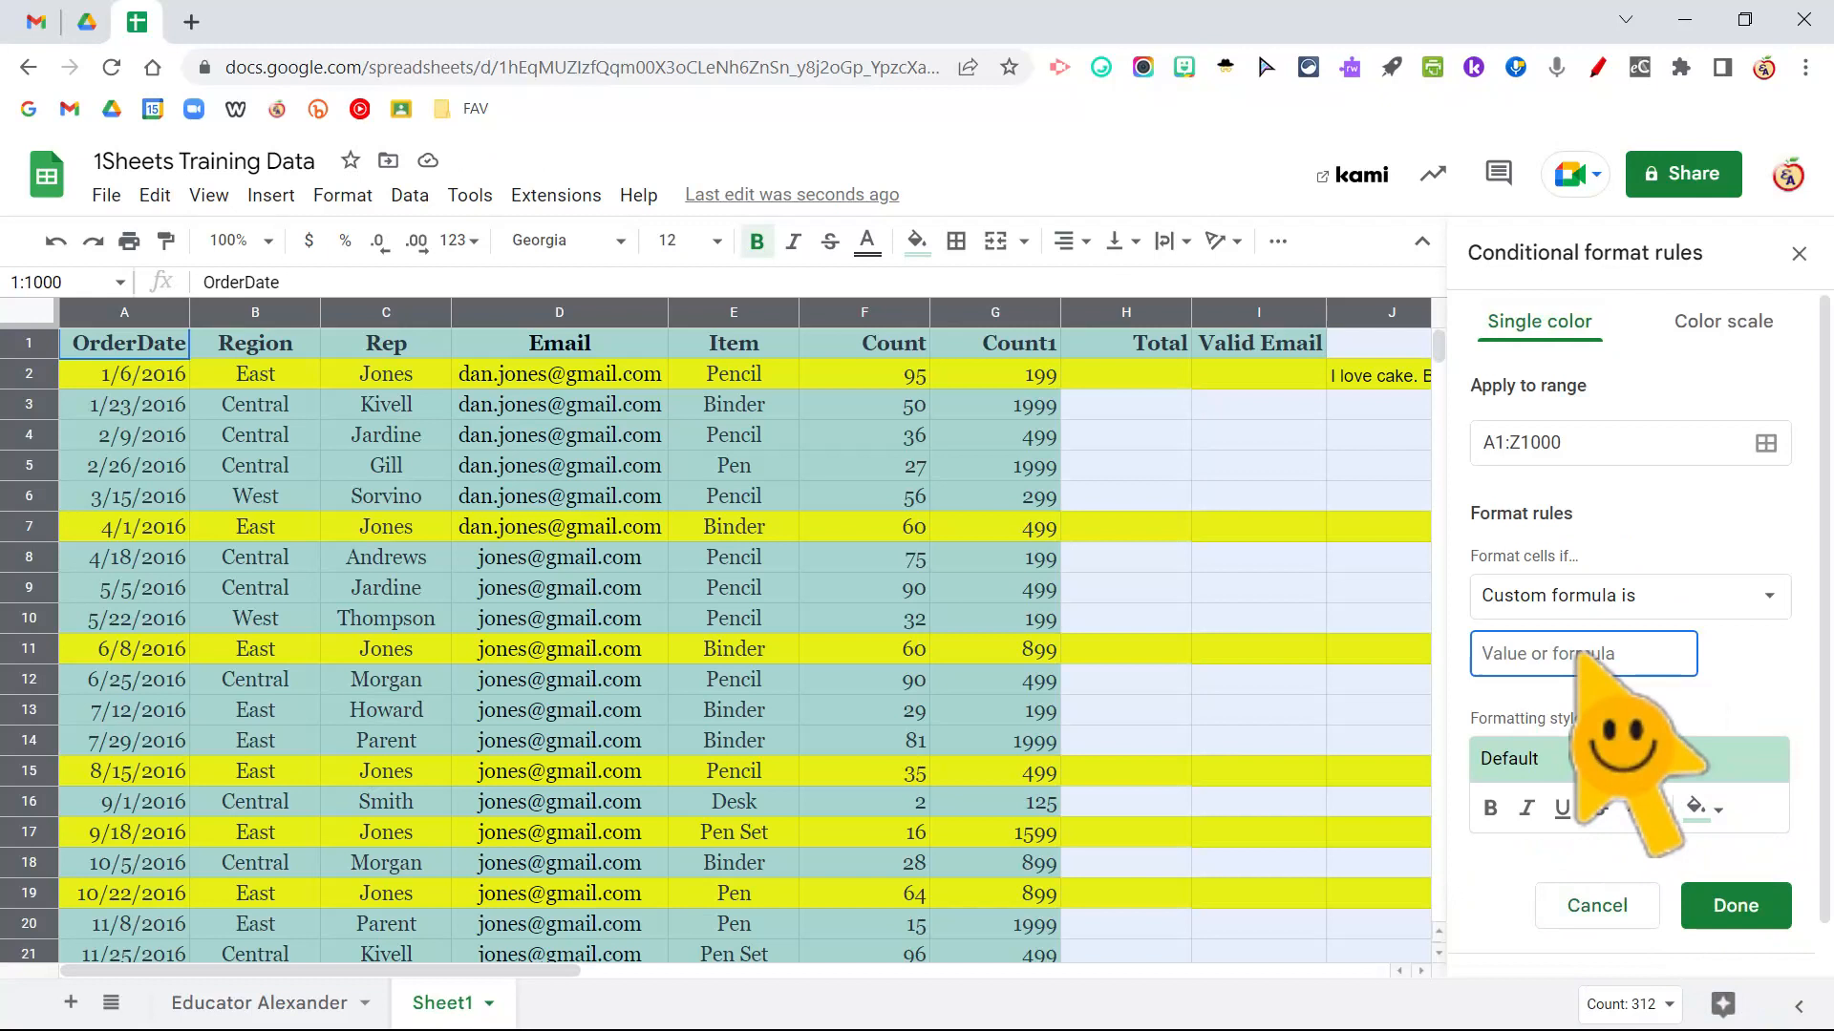
type("=$E1=\"")
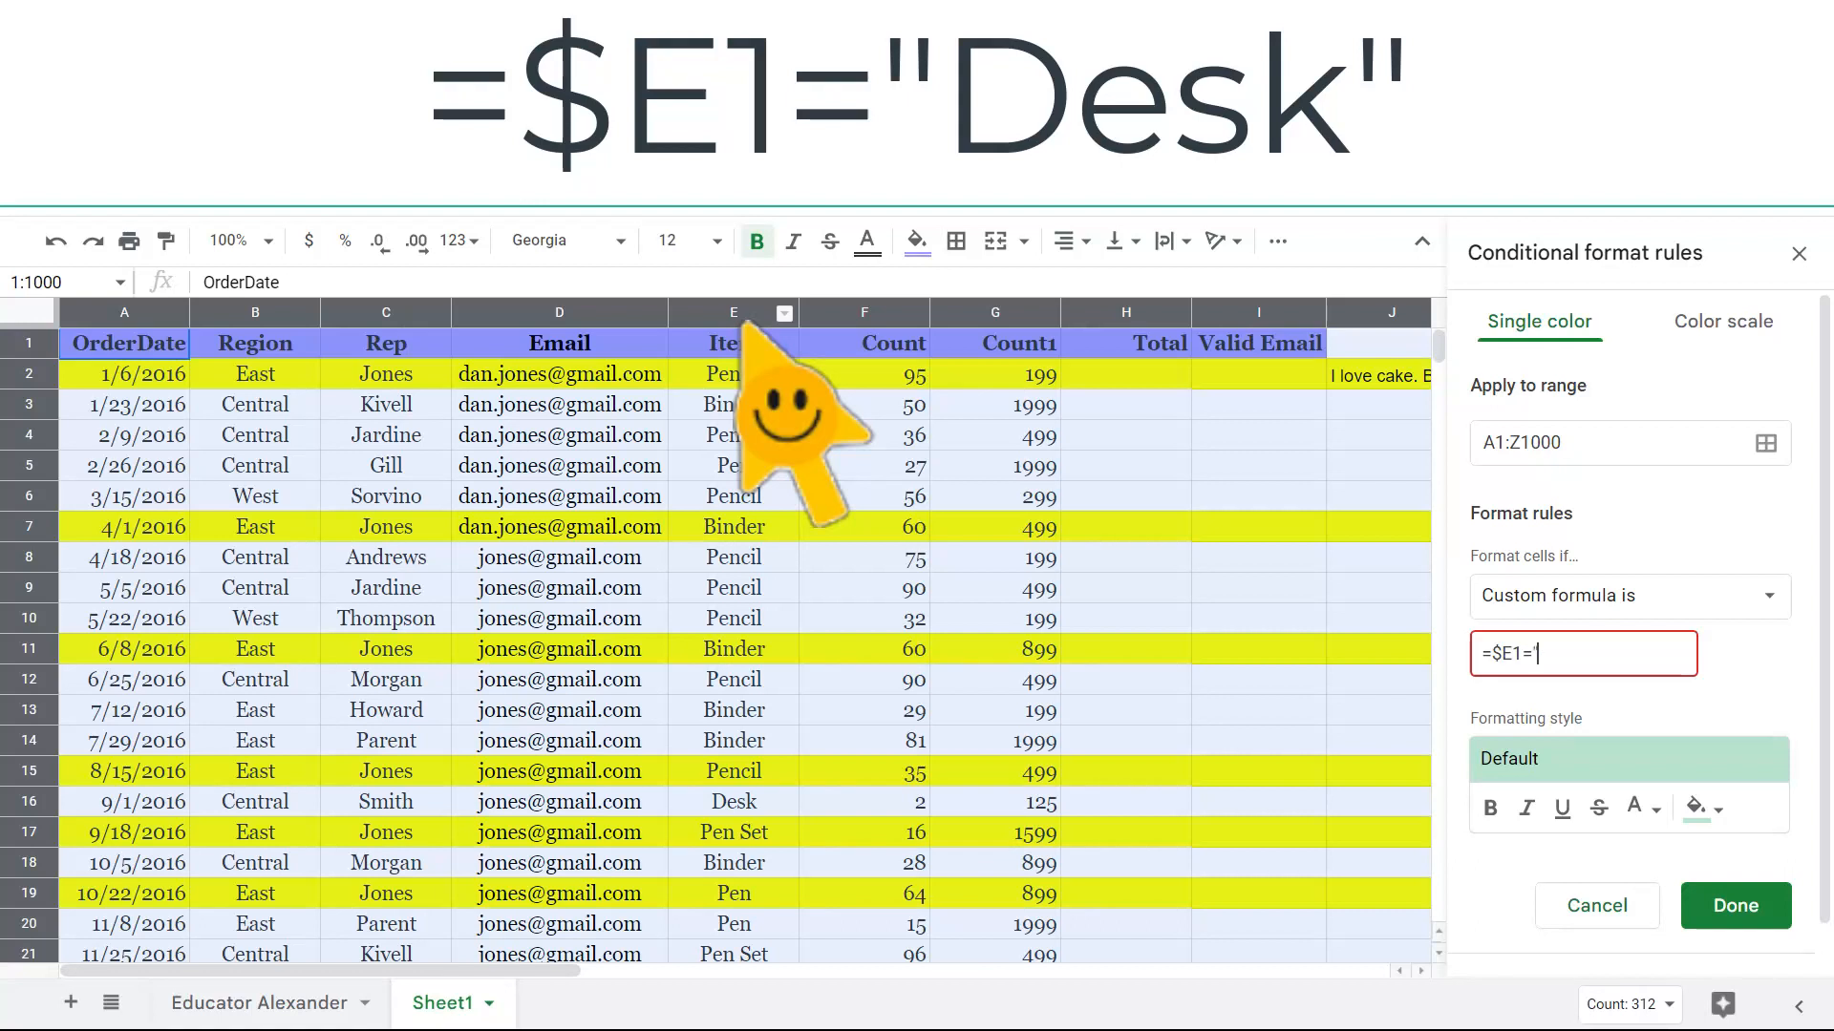
Step: Complete the formula =$E1="Desk" with orange fill and save the rule
type("Desk\"")
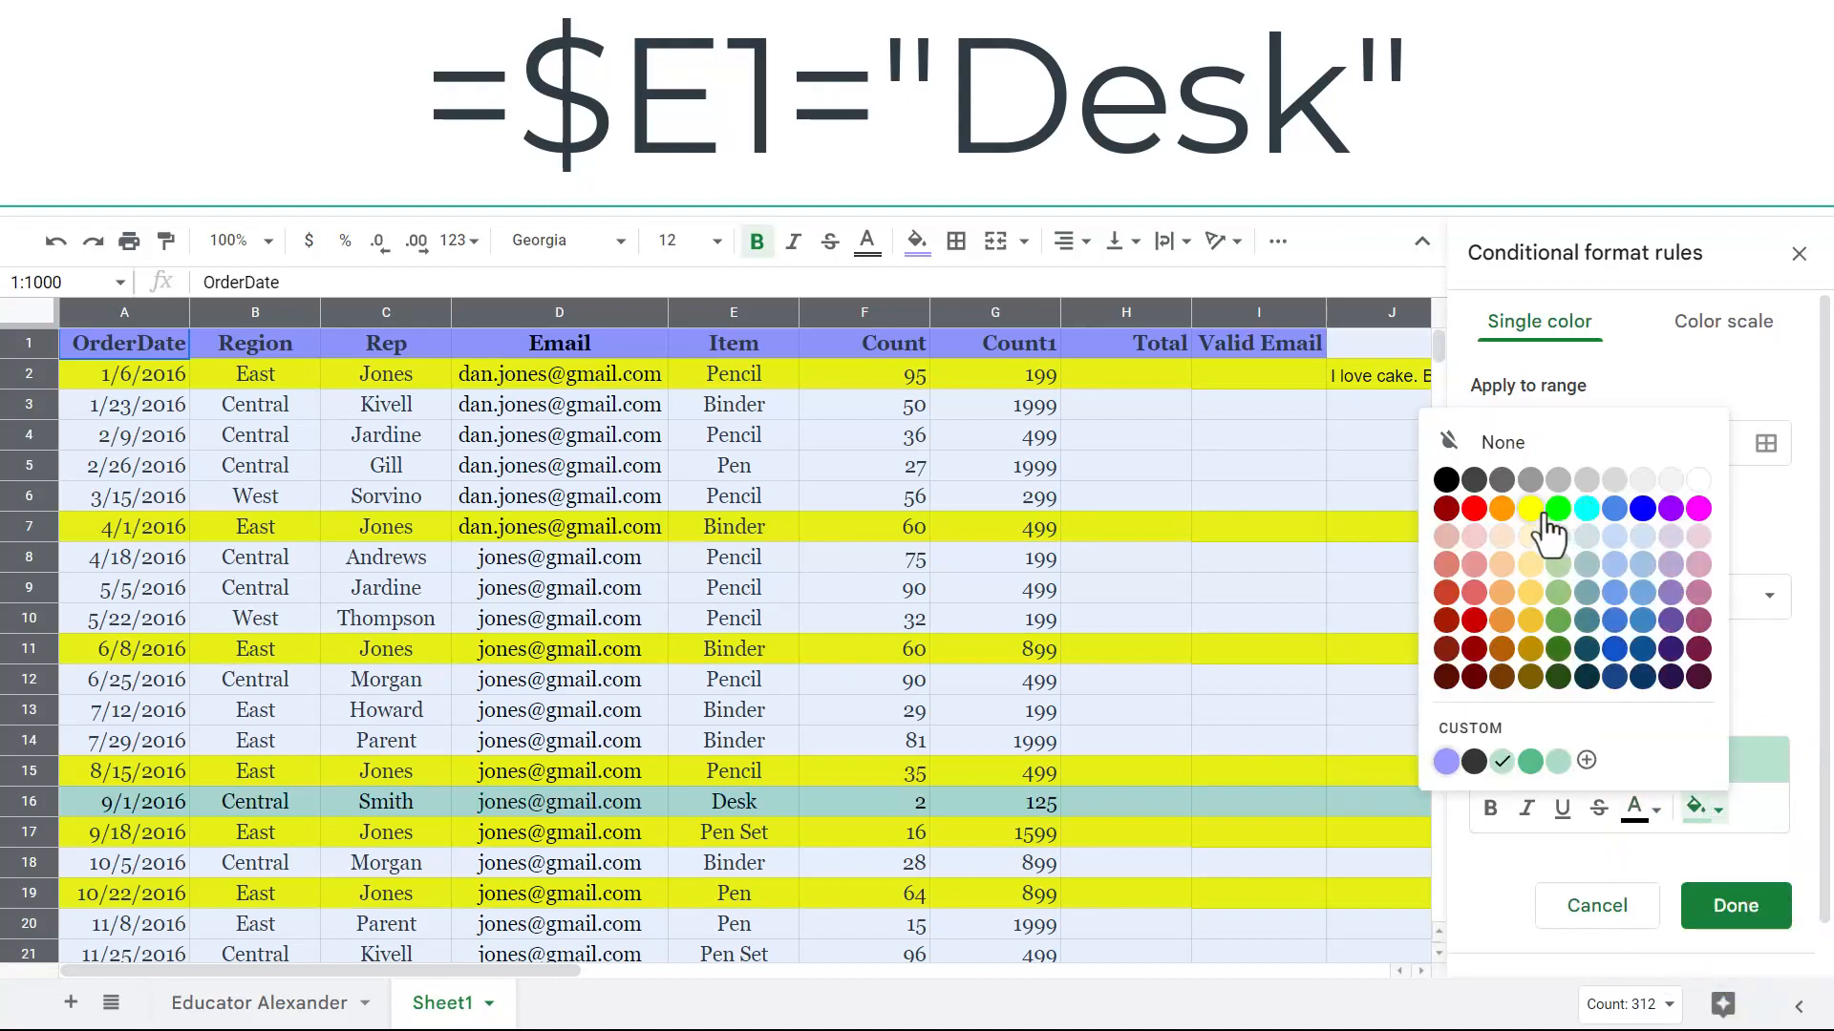
left_click(1503, 508)
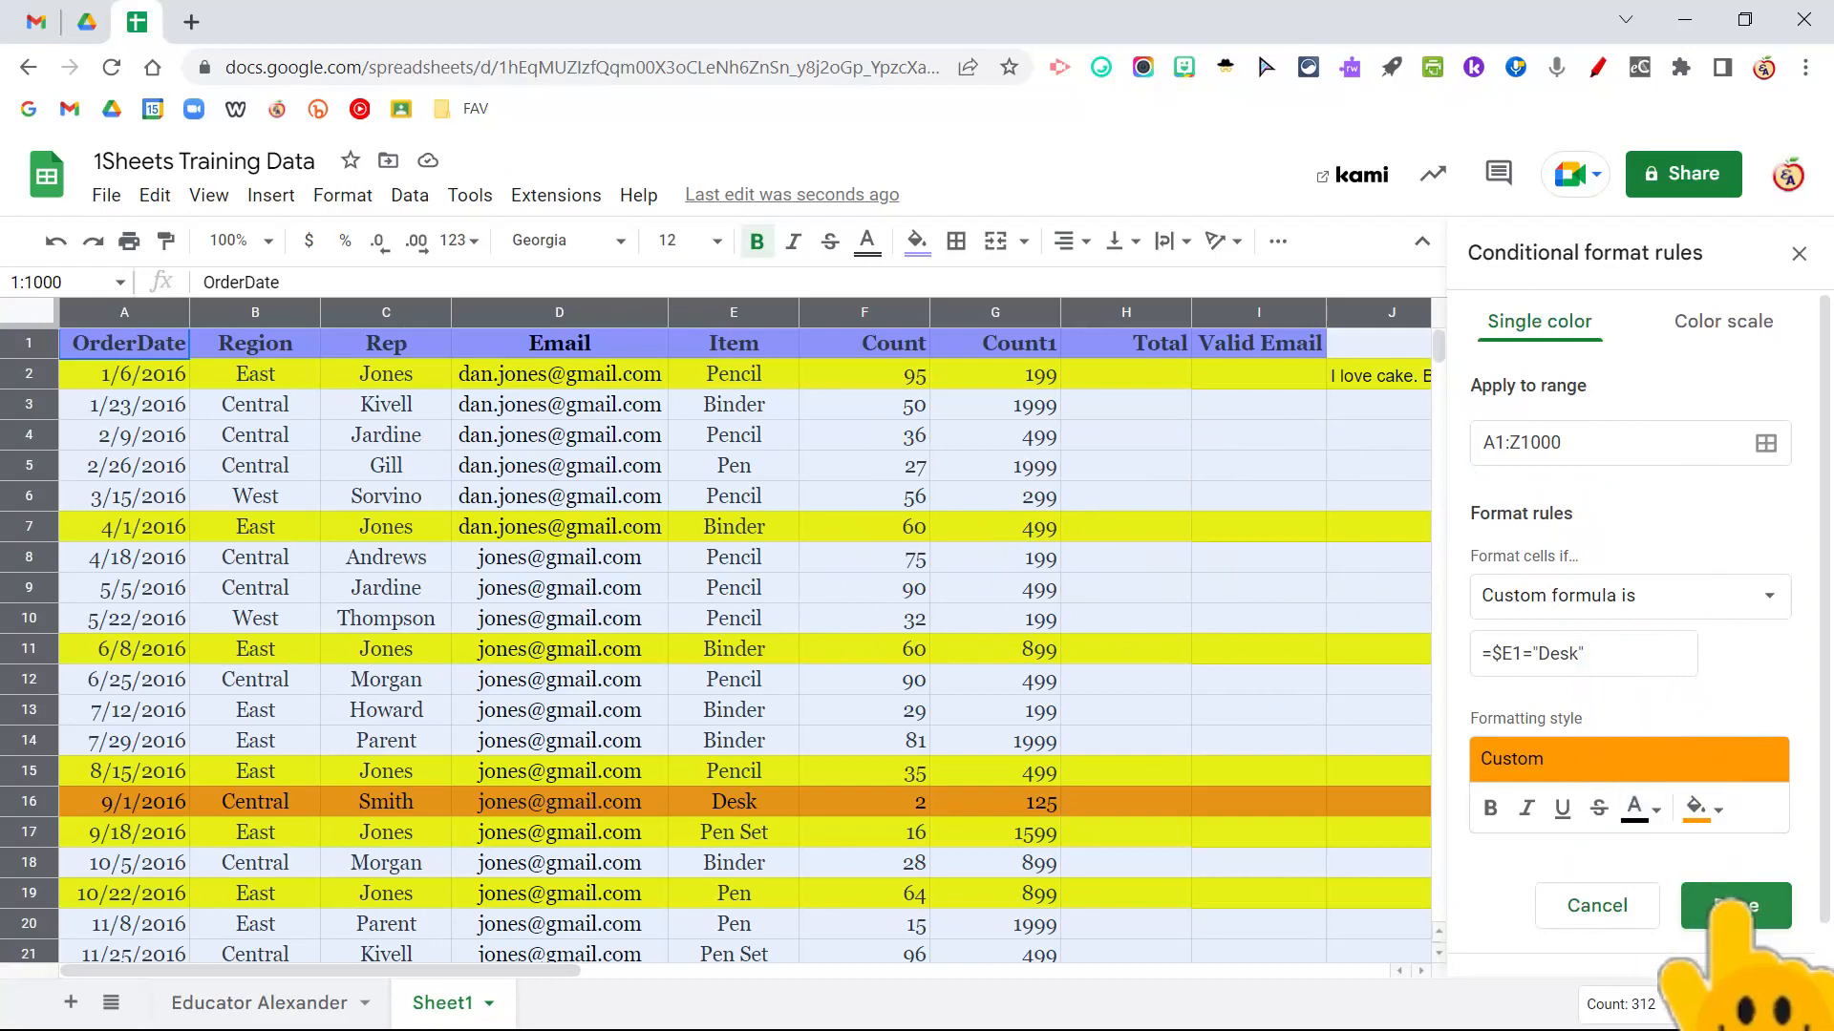
left_click(1735, 906)
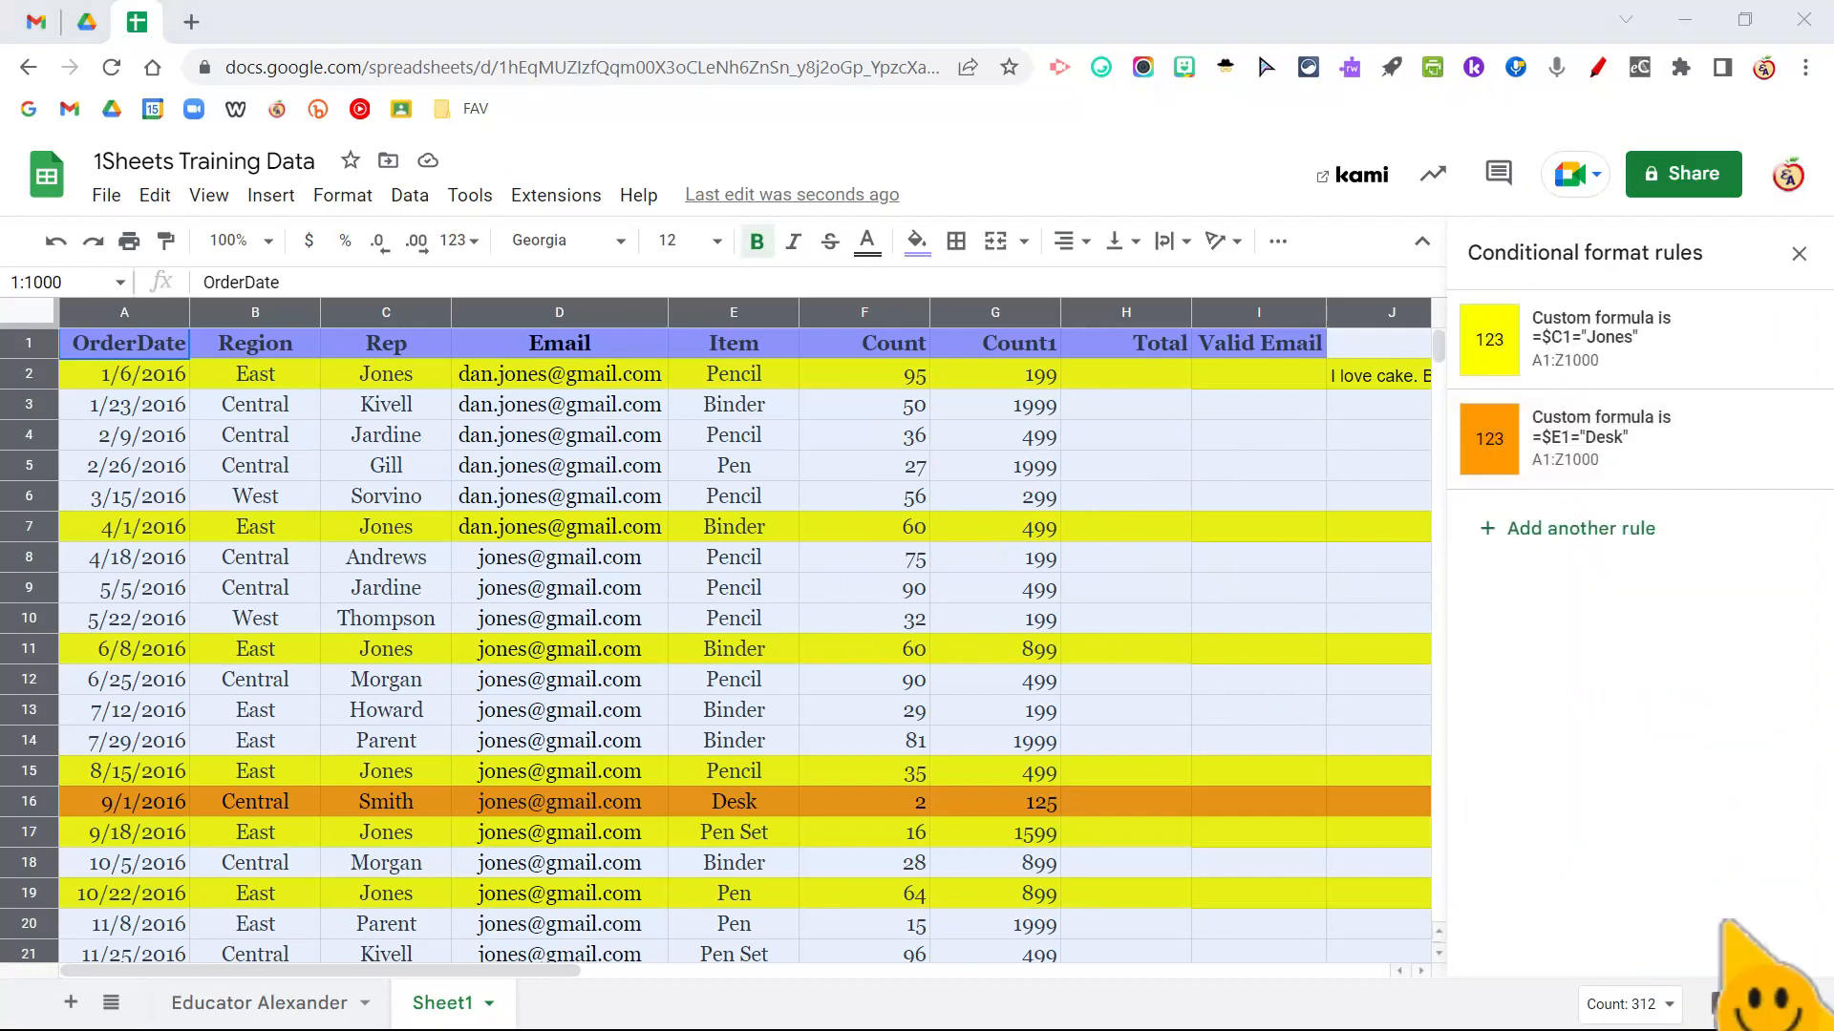